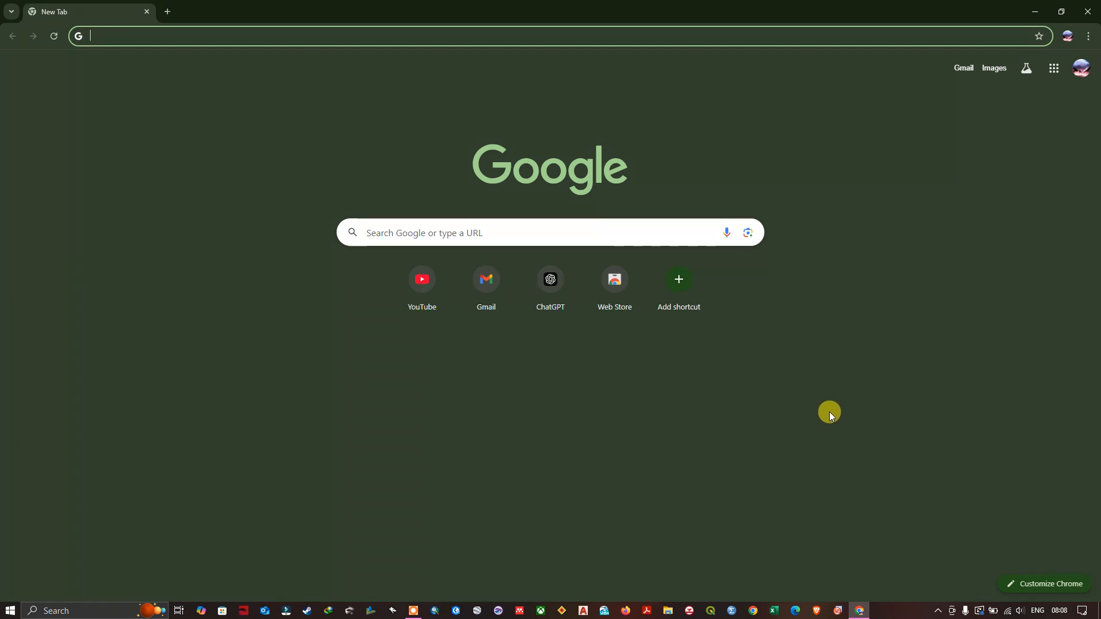
mouse_move(808, 407)
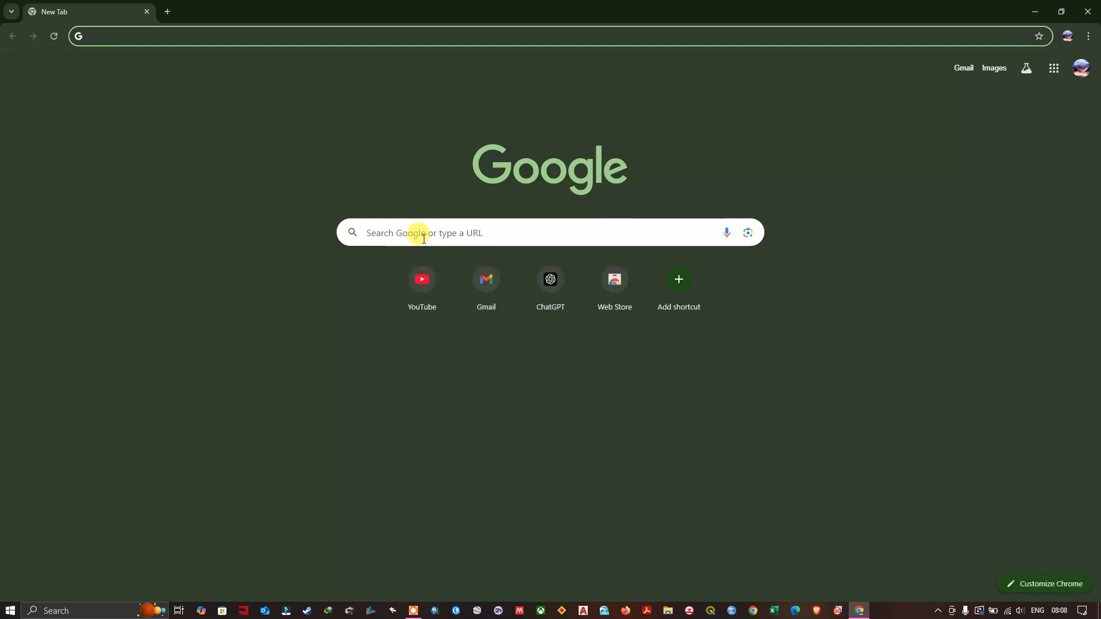
- Search Google for 'nasa earth data' and follow the Earthdata Search sitelink
click(550, 233)
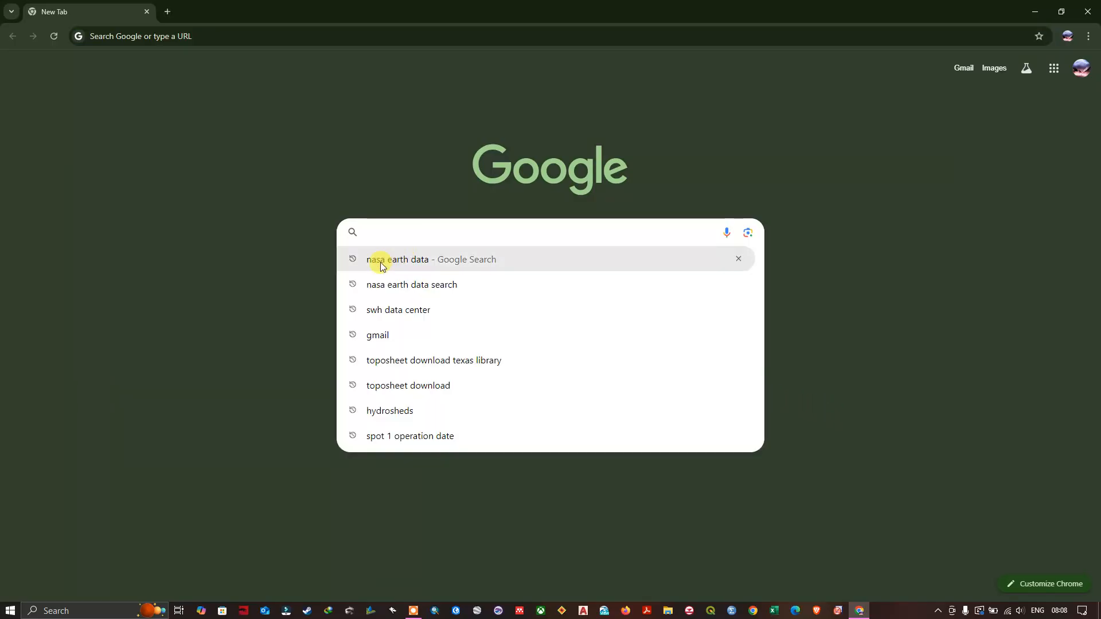
click(398, 259)
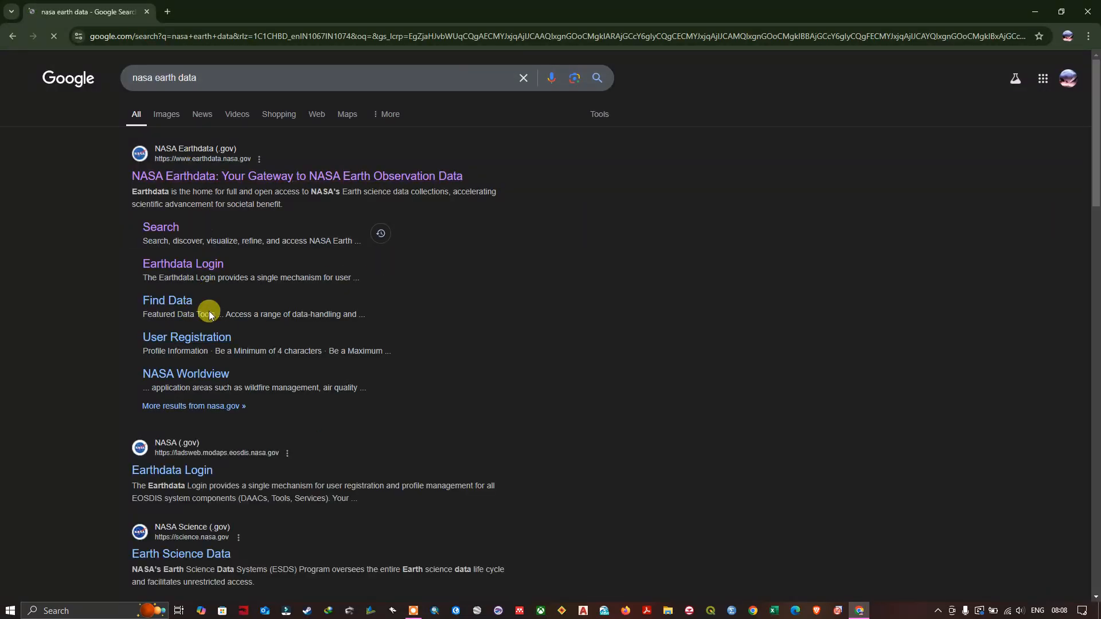
mouse_move(172, 190)
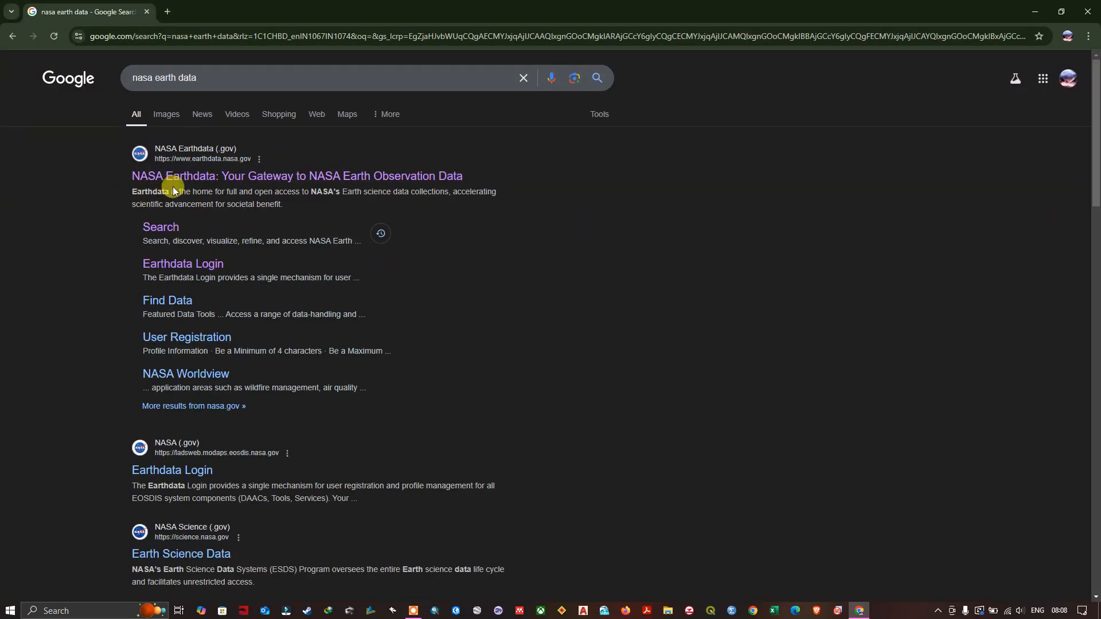
mouse_move(232, 156)
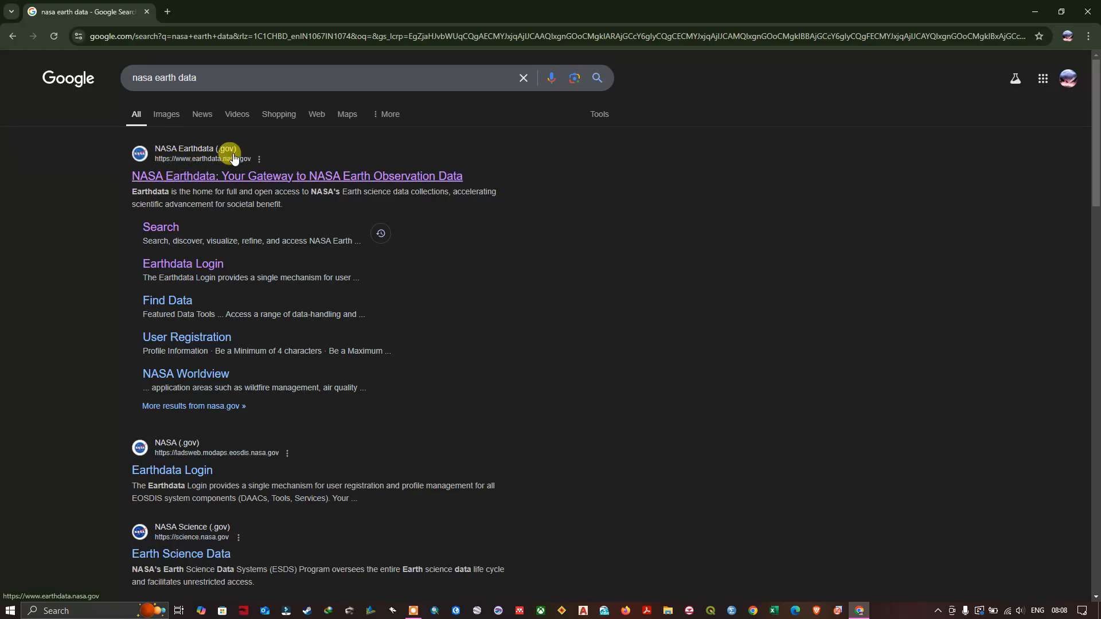
mouse_move(160, 227)
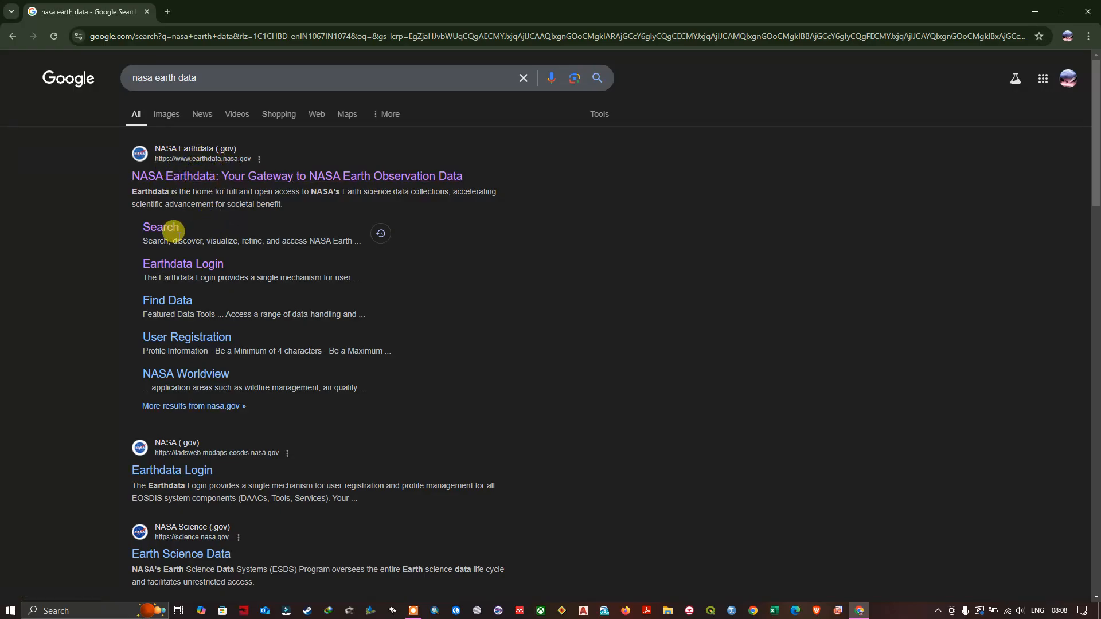
click(159, 228)
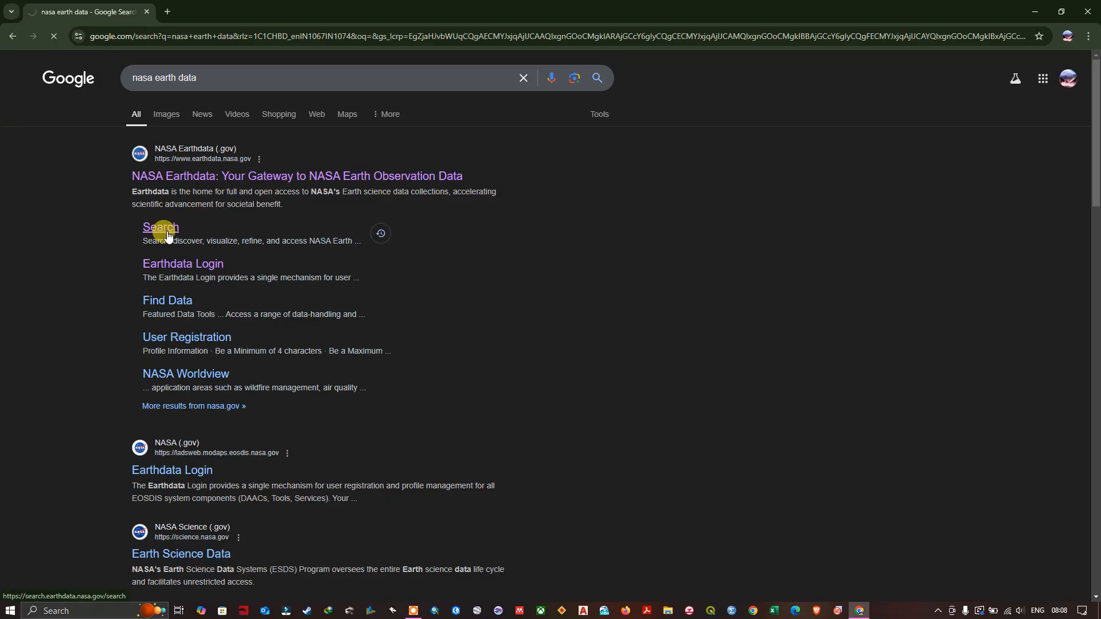
- Dismiss the quick tour so the 9,769 collections and world map are visible
click(160, 228)
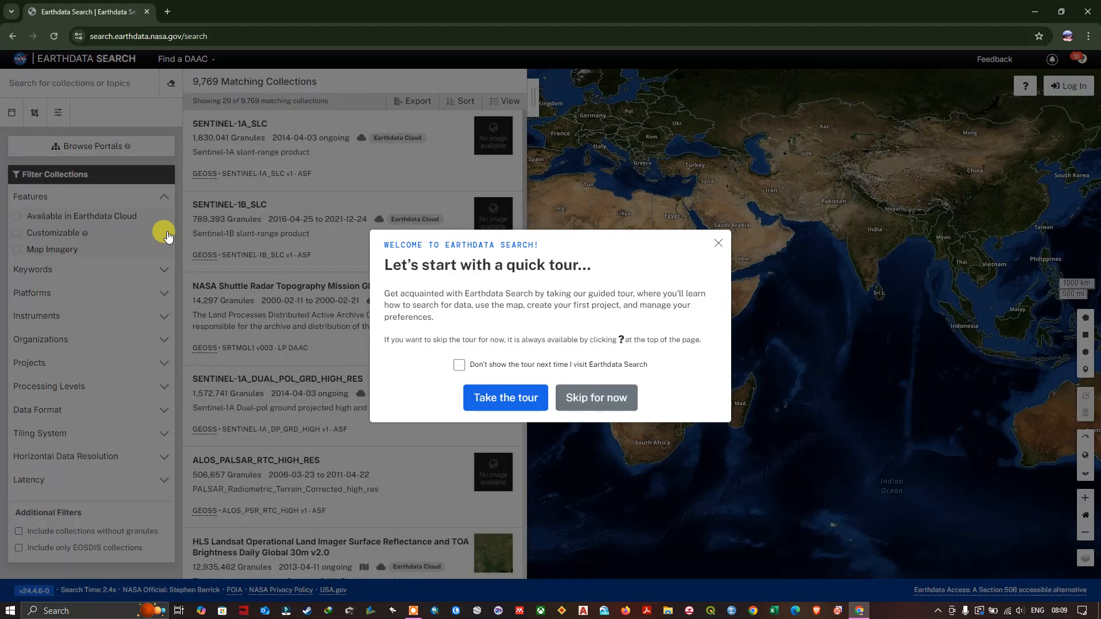
mouse_move(491, 359)
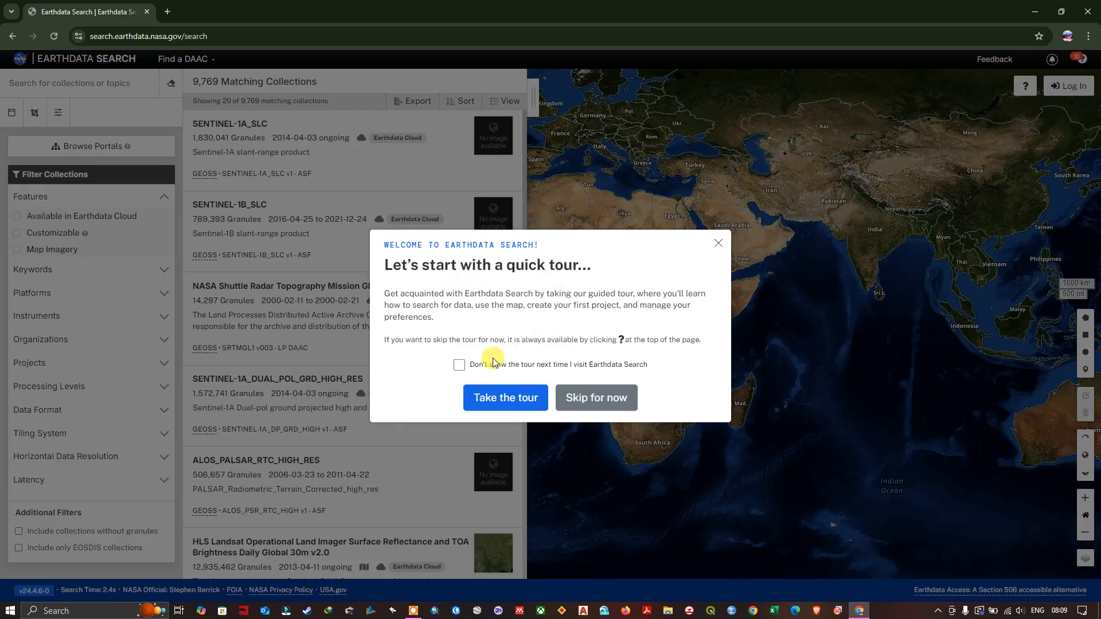
mouse_move(543, 307)
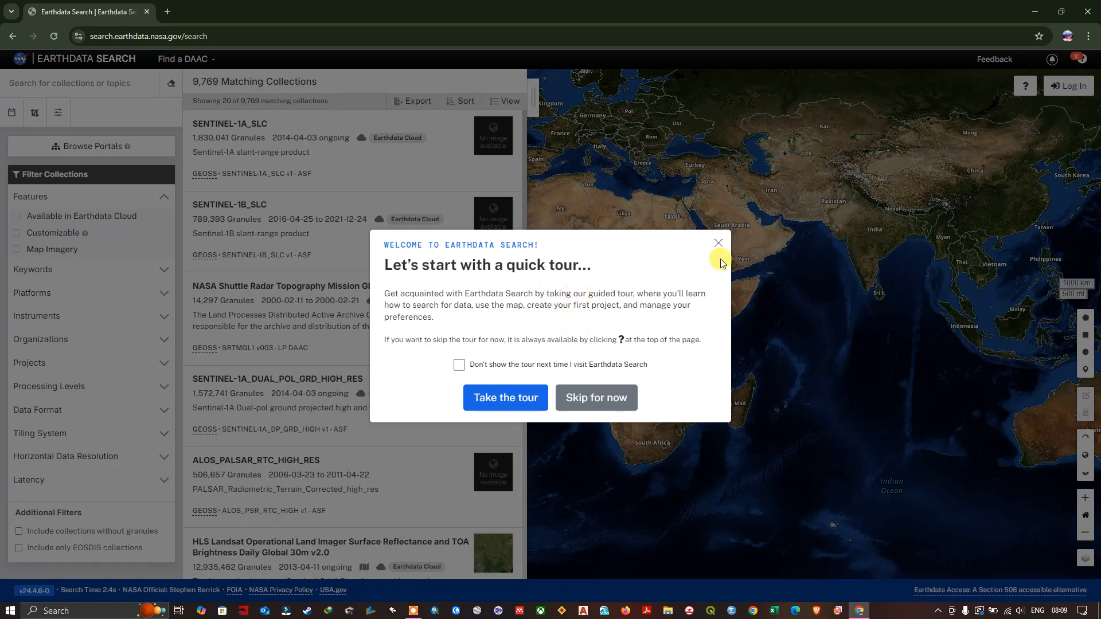
click(717, 242)
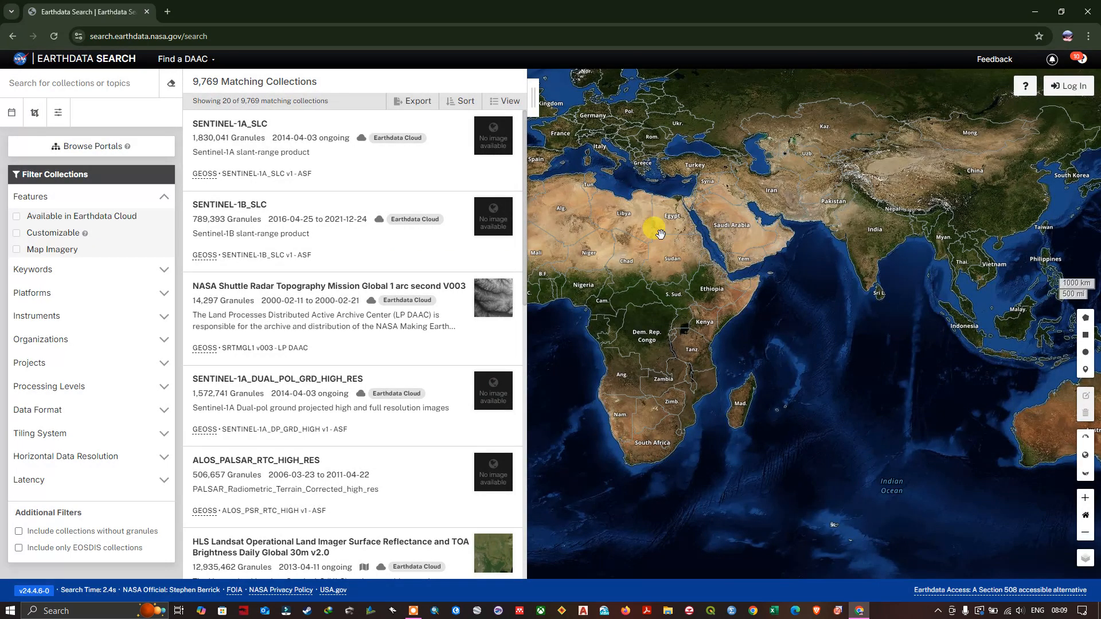
mouse_move(1077, 107)
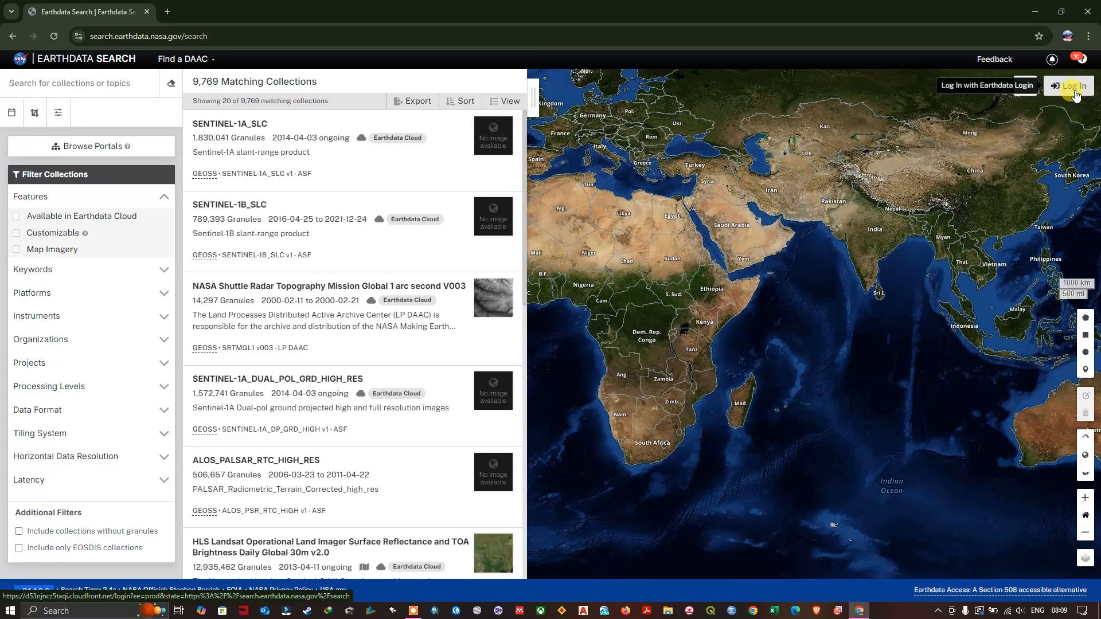
- Browse the Earthdata Login registration form, then sign in with the saved credentials
click(1070, 85)
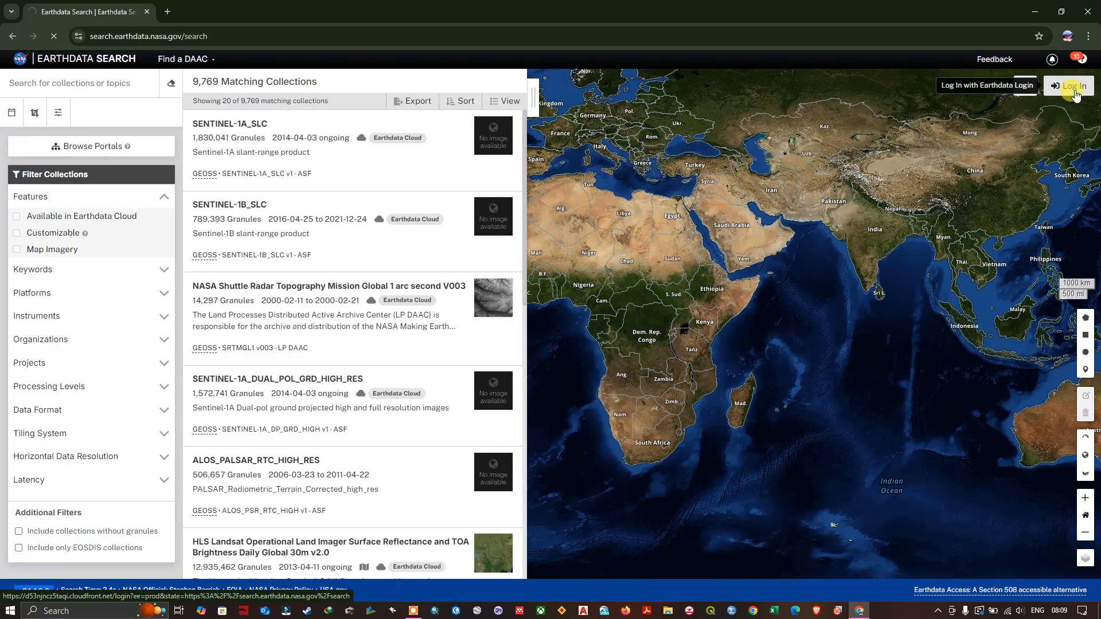
click(1071, 85)
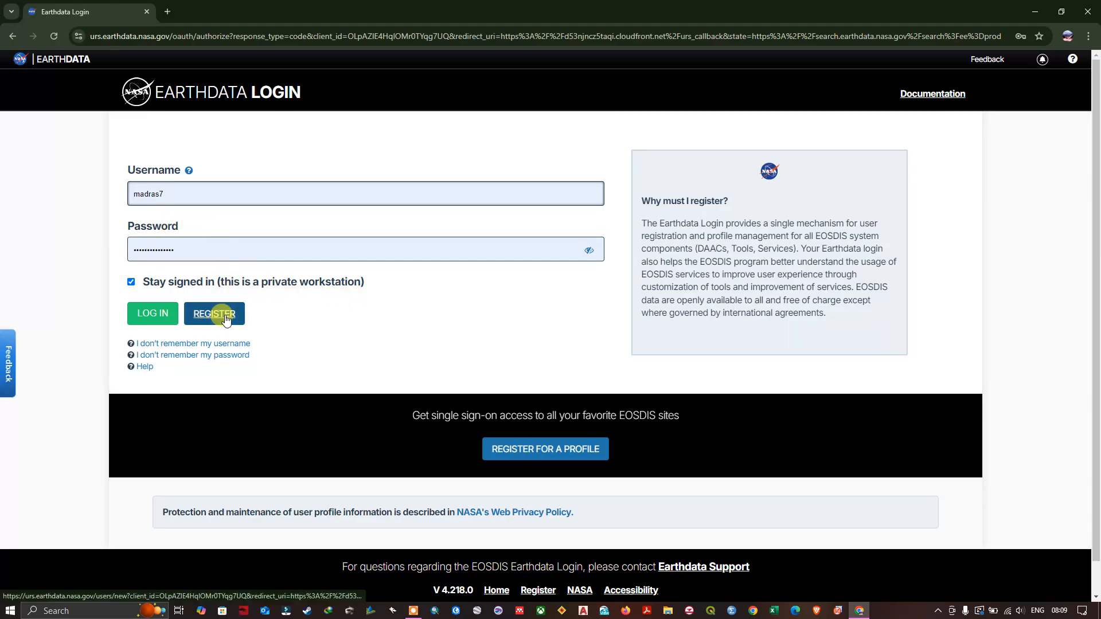
click(214, 313)
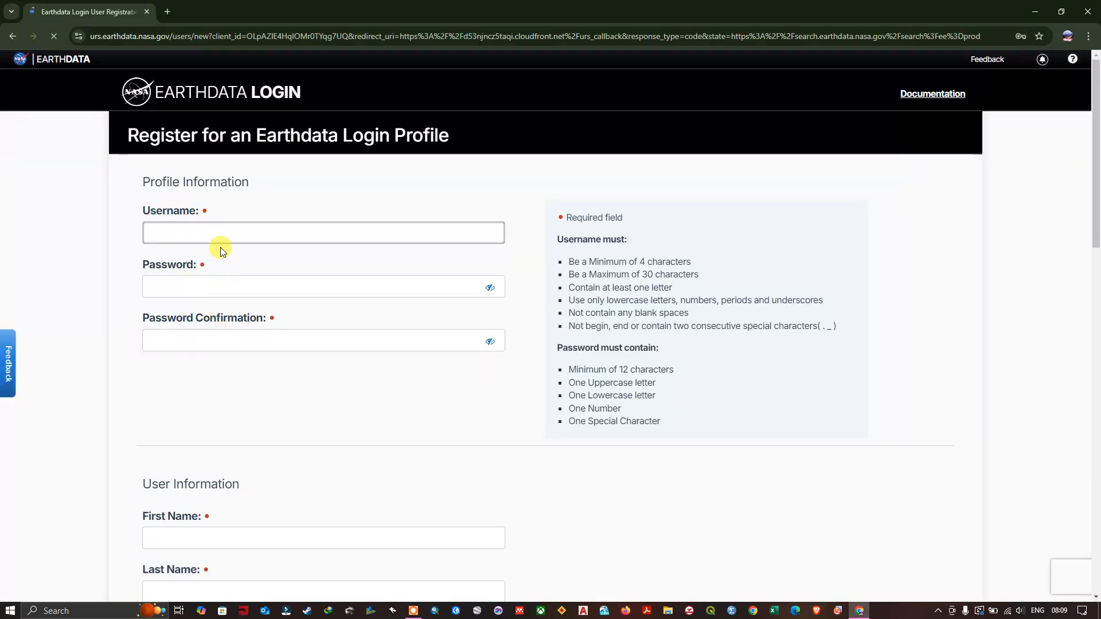
scroll(down, 3)
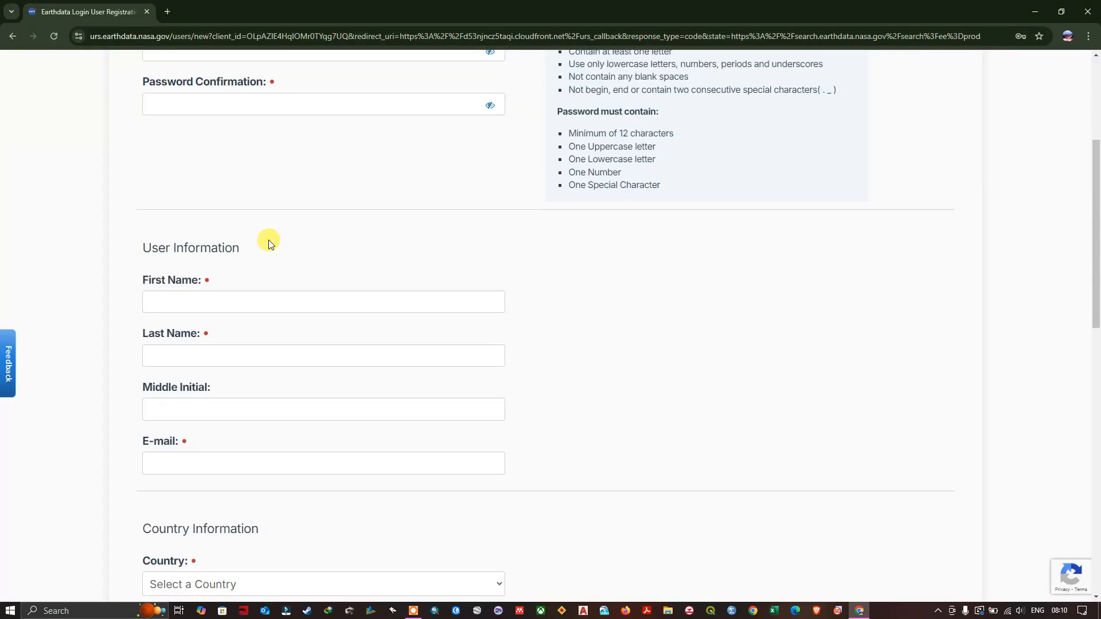
scroll(down, 3)
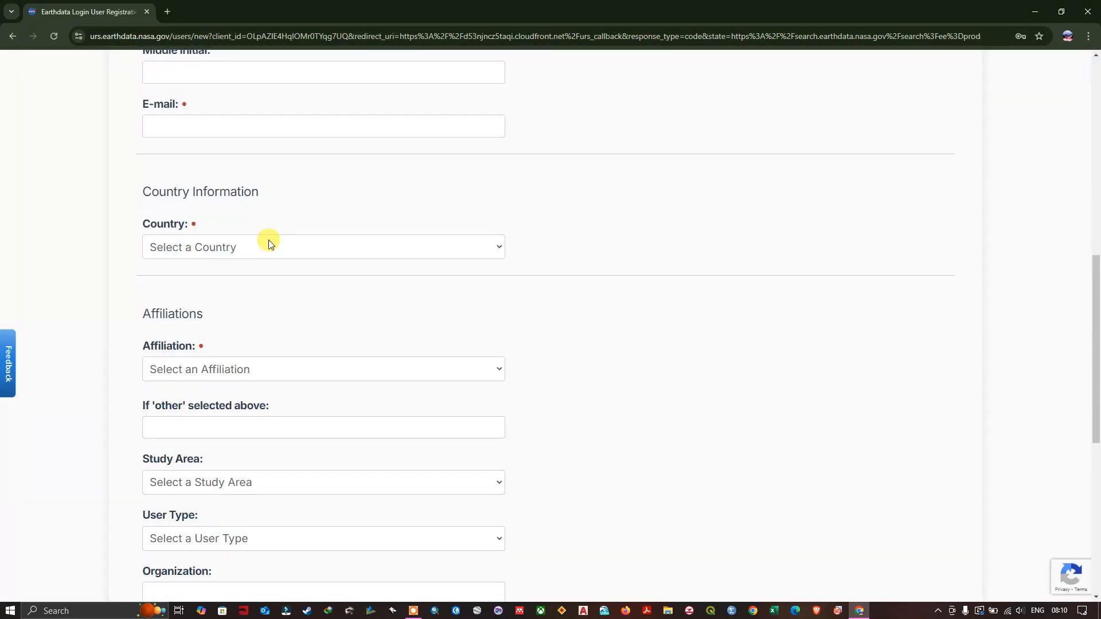
scroll(up, 3)
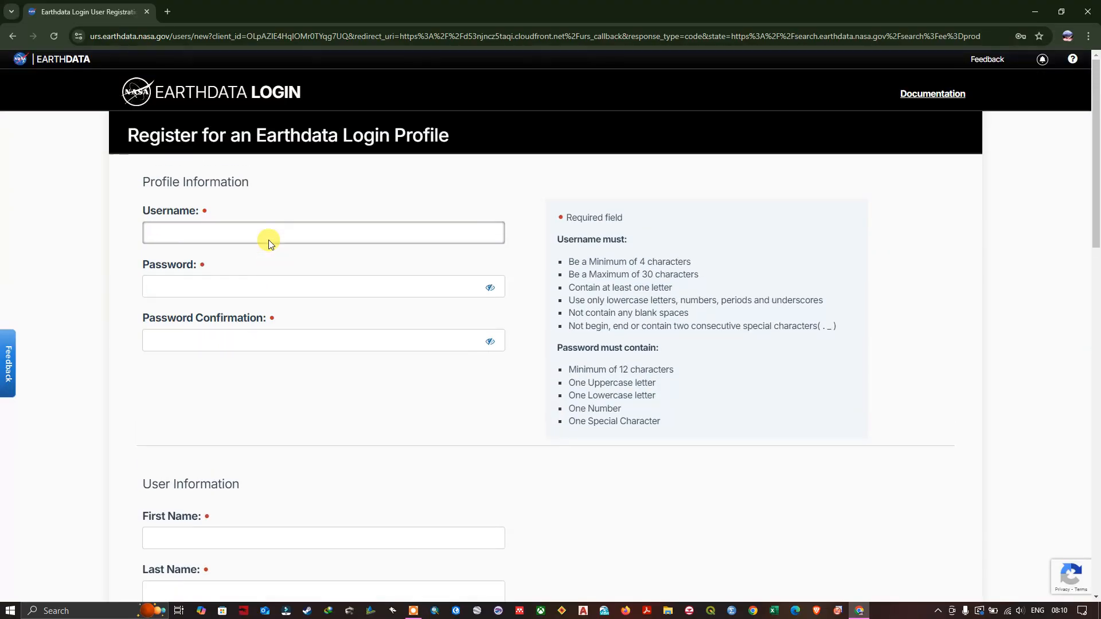
click(281, 232)
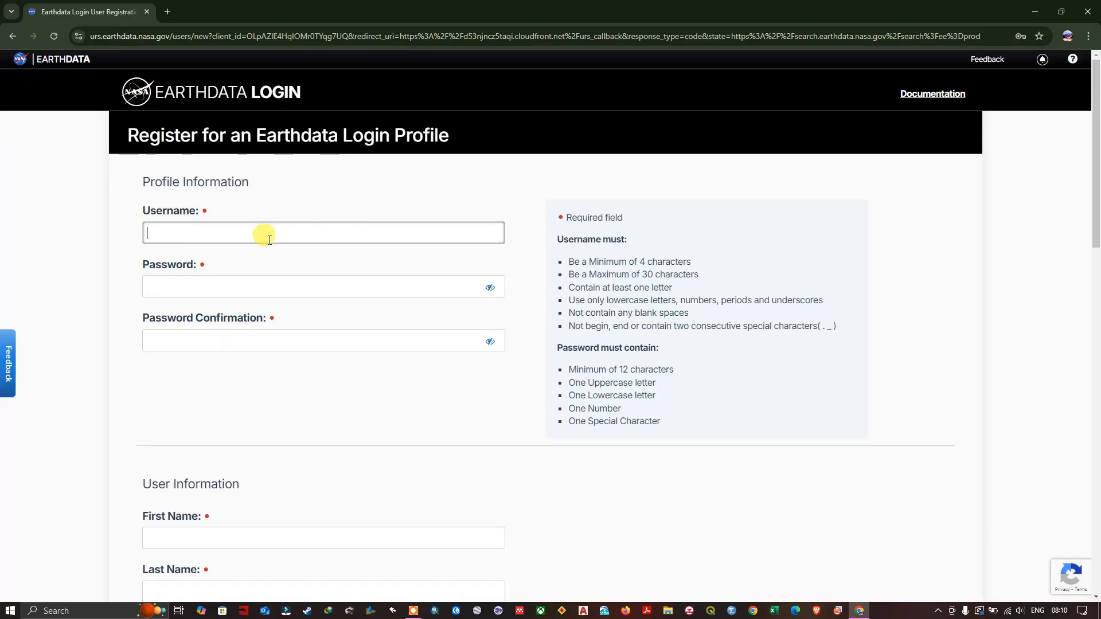
mouse_move(69, 135)
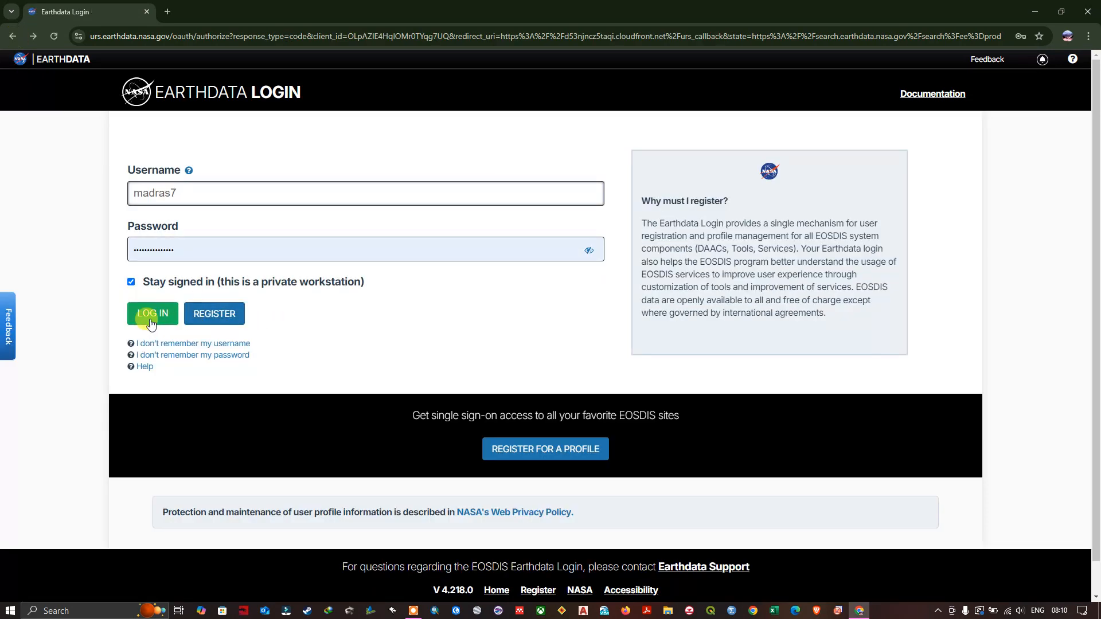
click(151, 313)
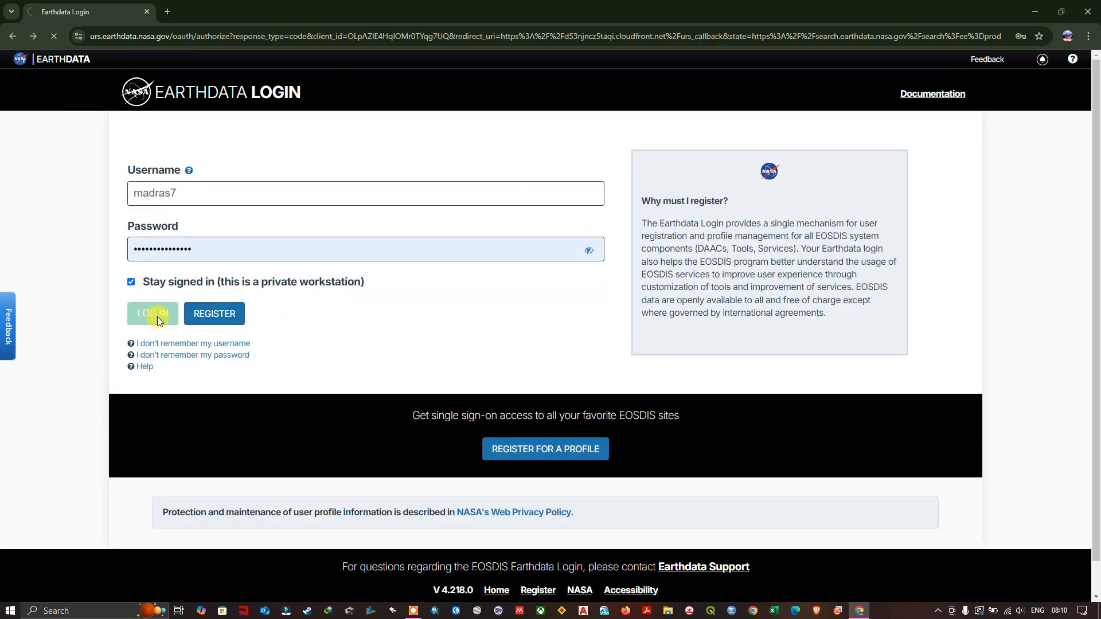
- Dismiss the tour and filter by Shuttle Radar Topography Mission organization, leaving 21 collections
click(152, 313)
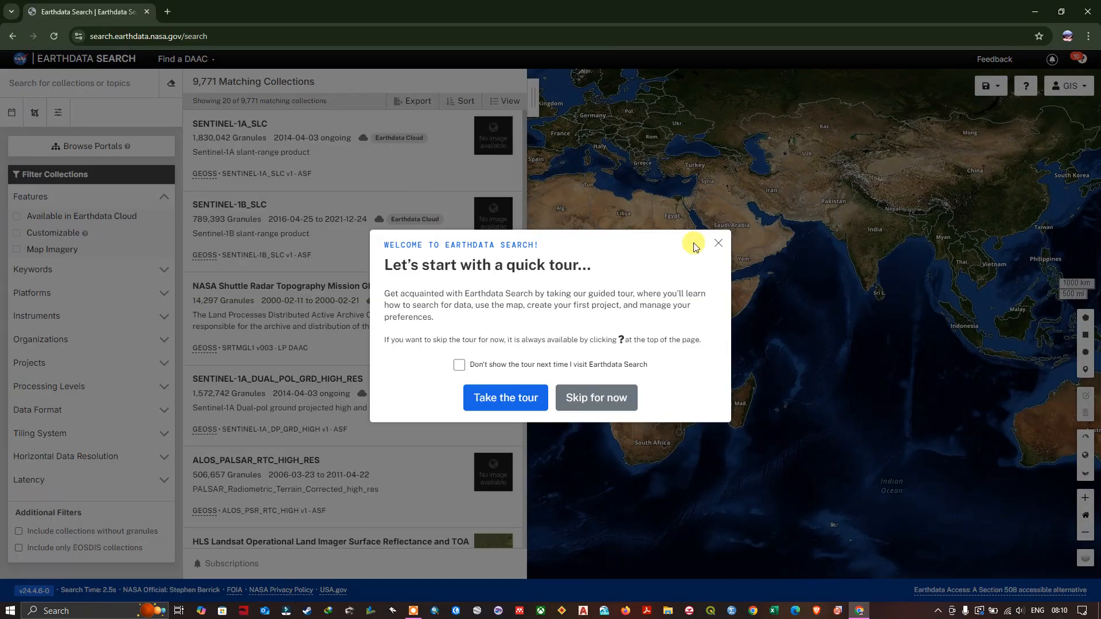
click(717, 243)
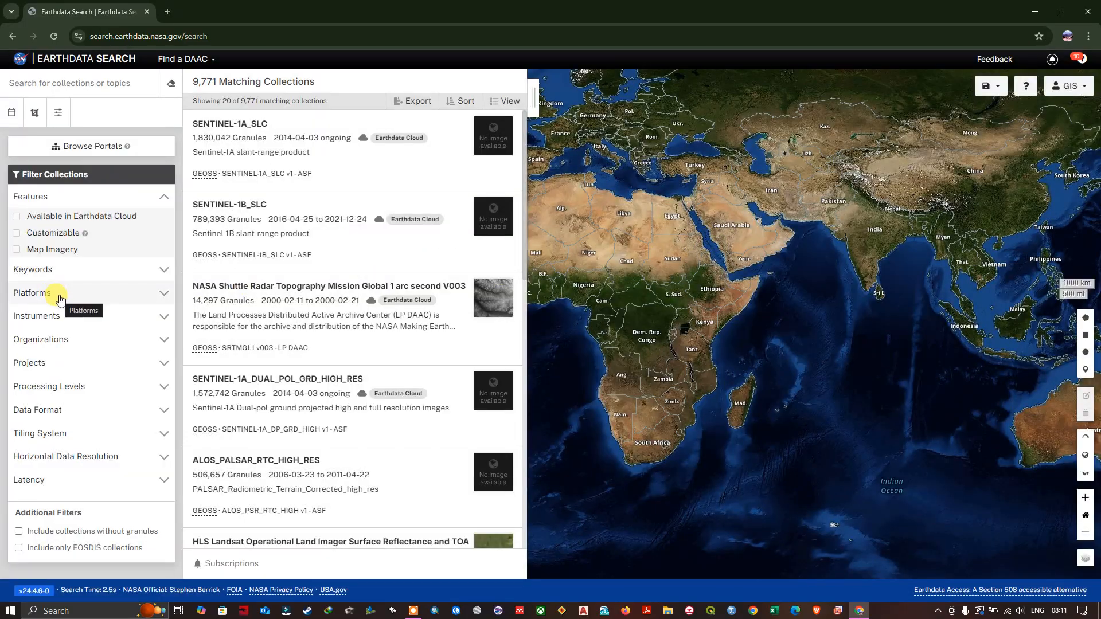
mouse_move(59, 339)
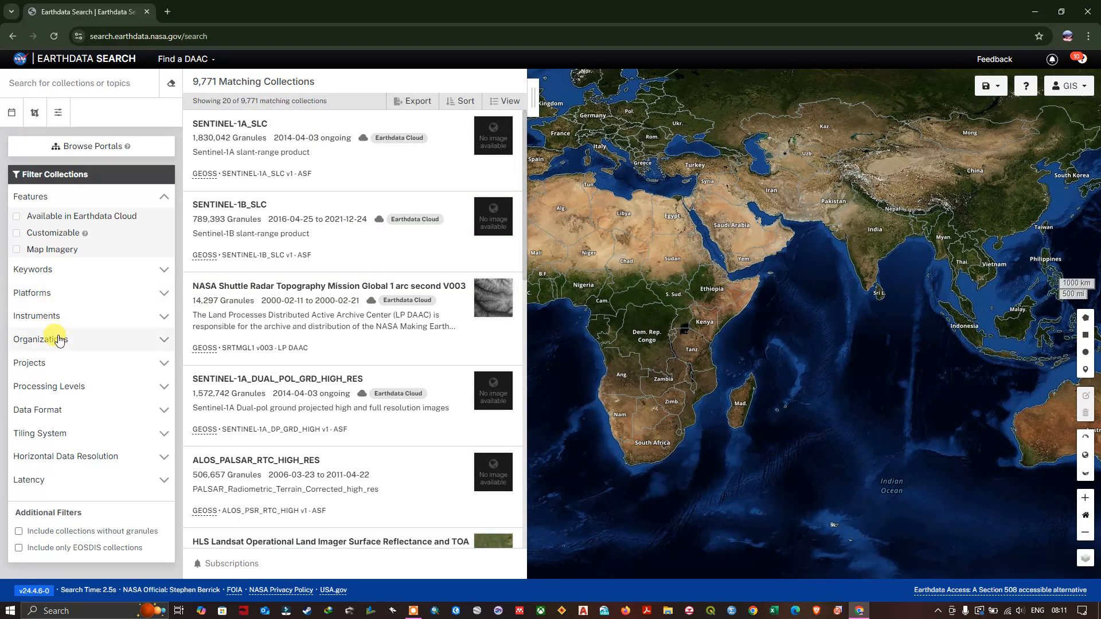
click(41, 339)
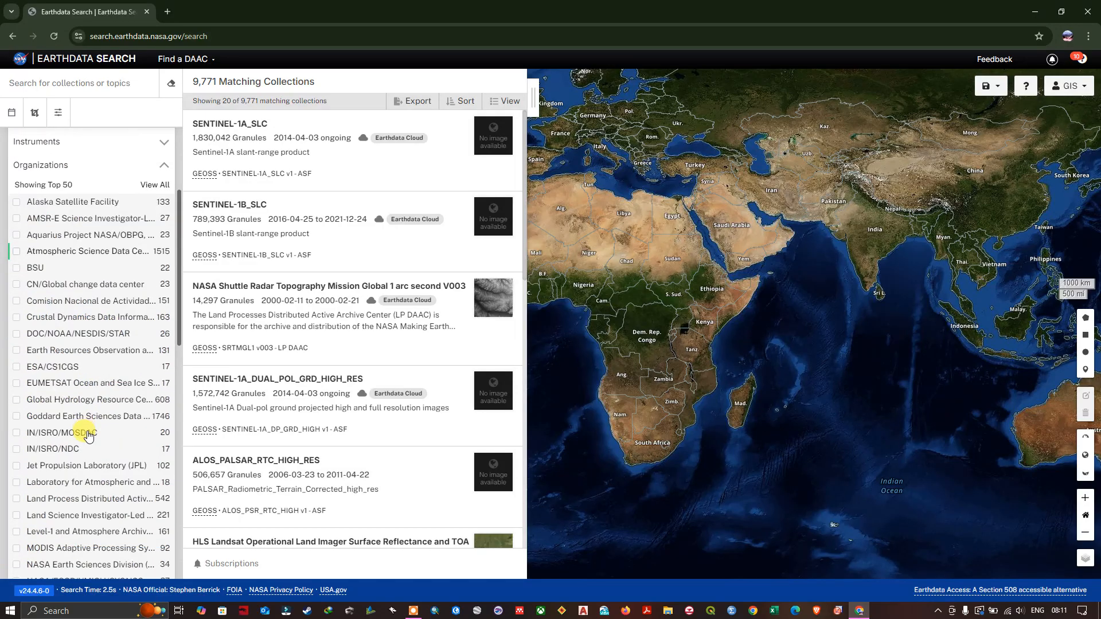
scroll(down, 3)
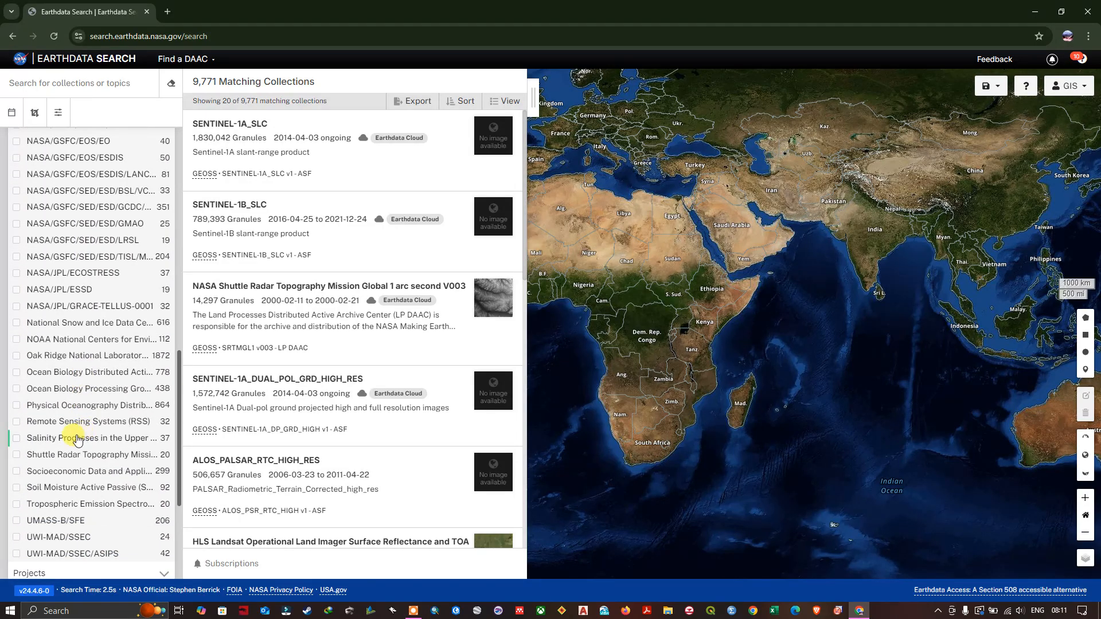
mouse_move(22, 458)
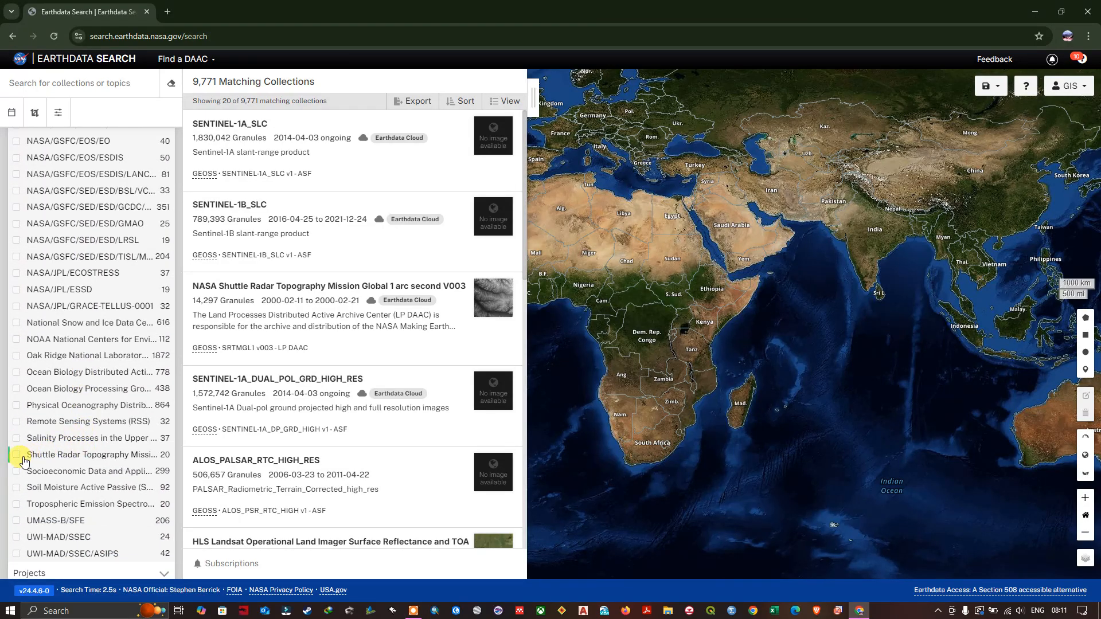
click(16, 454)
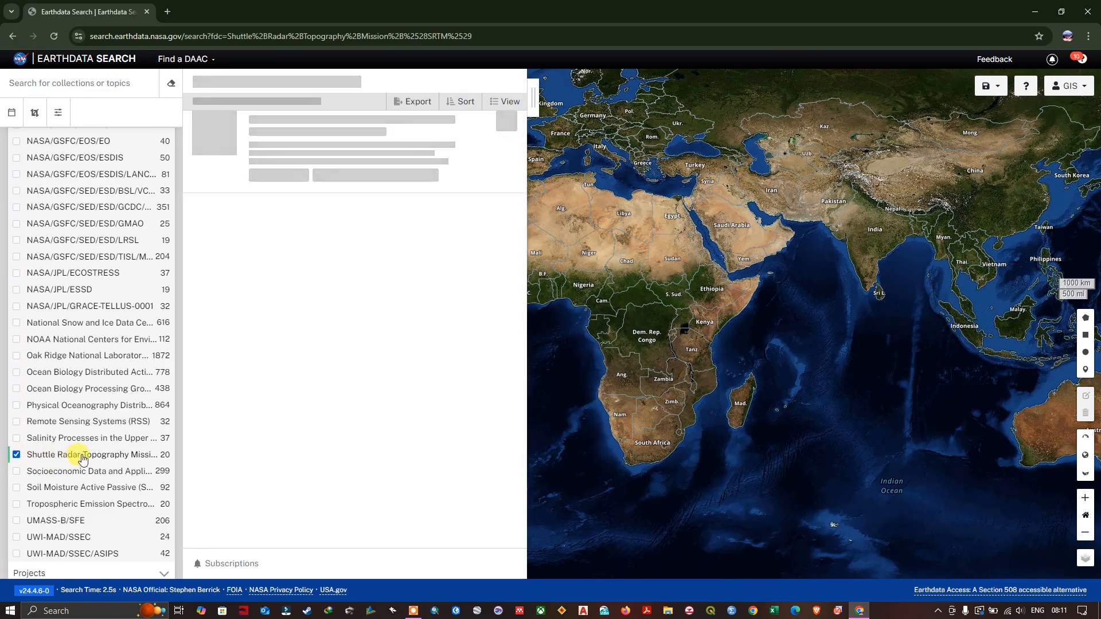
click(16, 454)
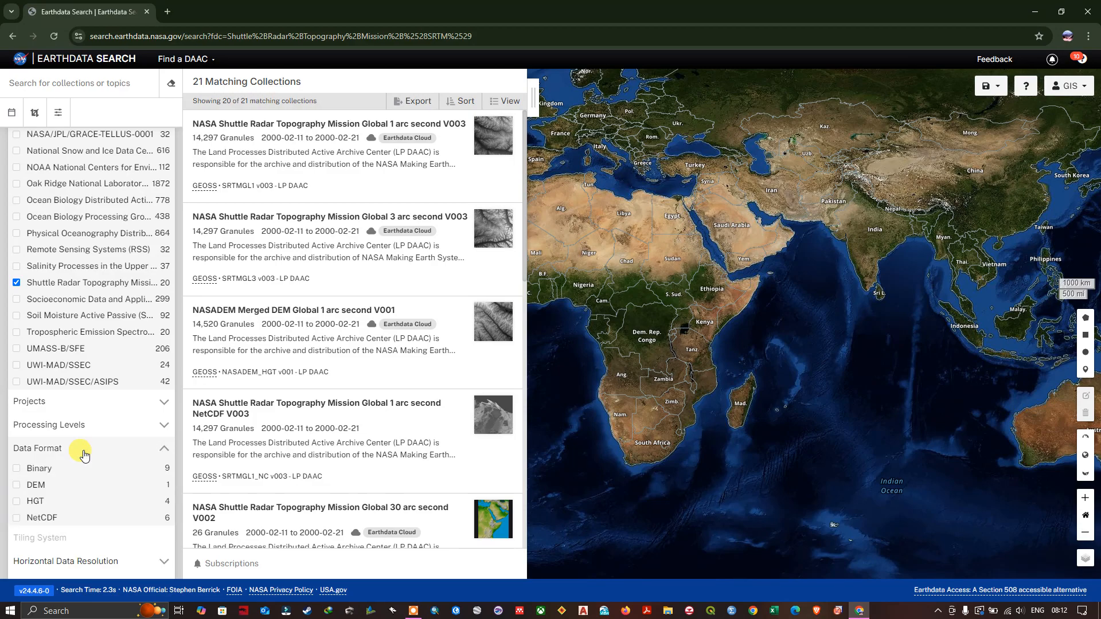
mouse_move(22, 509)
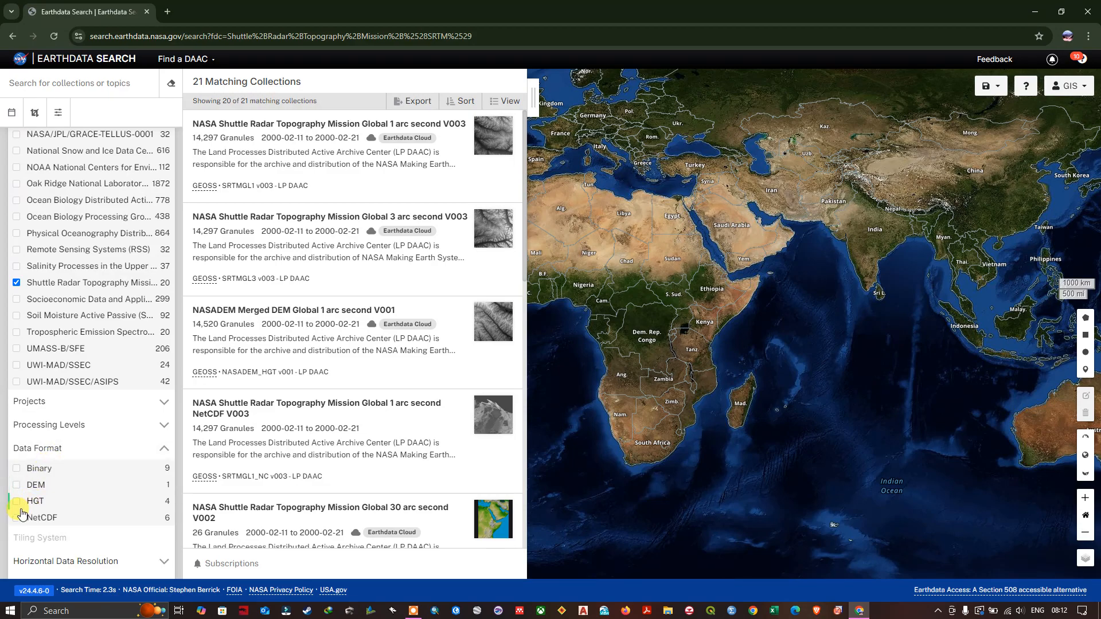
click(16, 500)
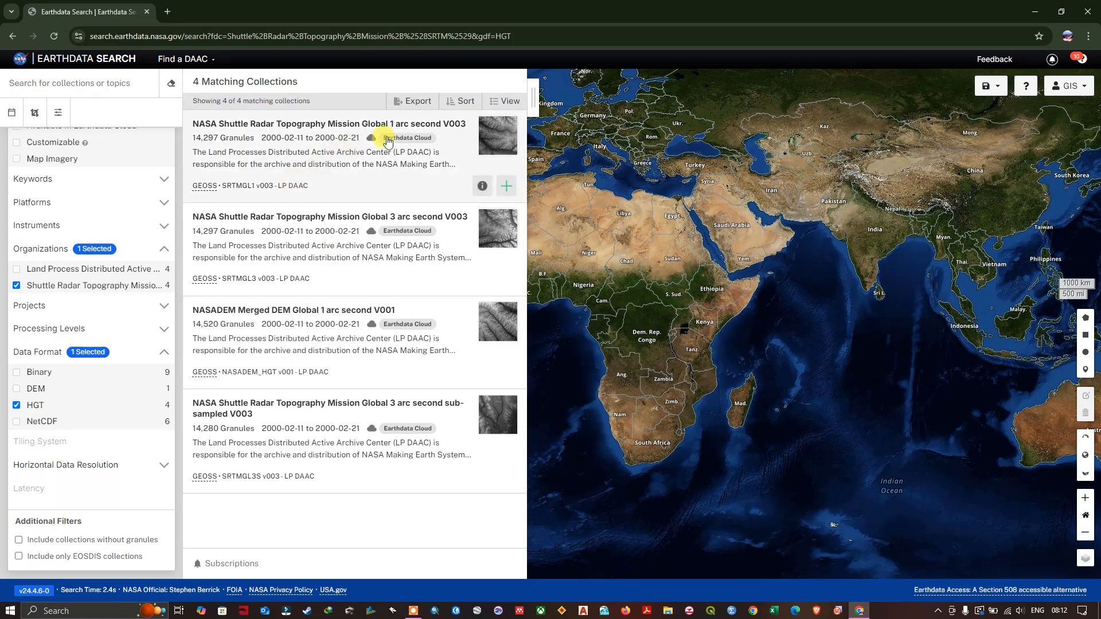
mouse_move(455, 135)
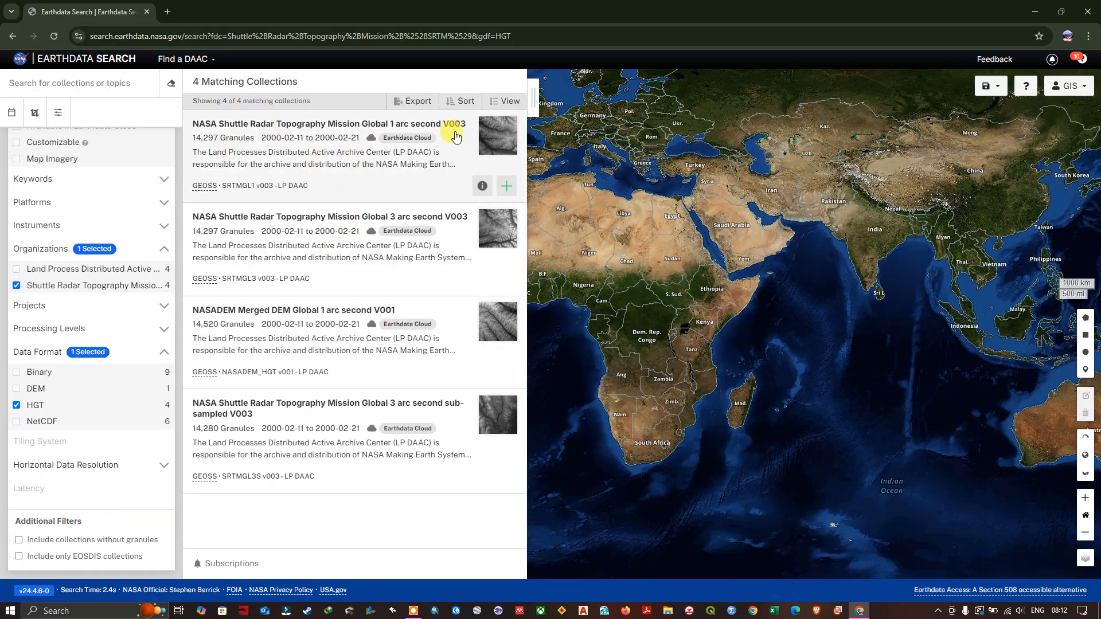
mouse_move(304, 169)
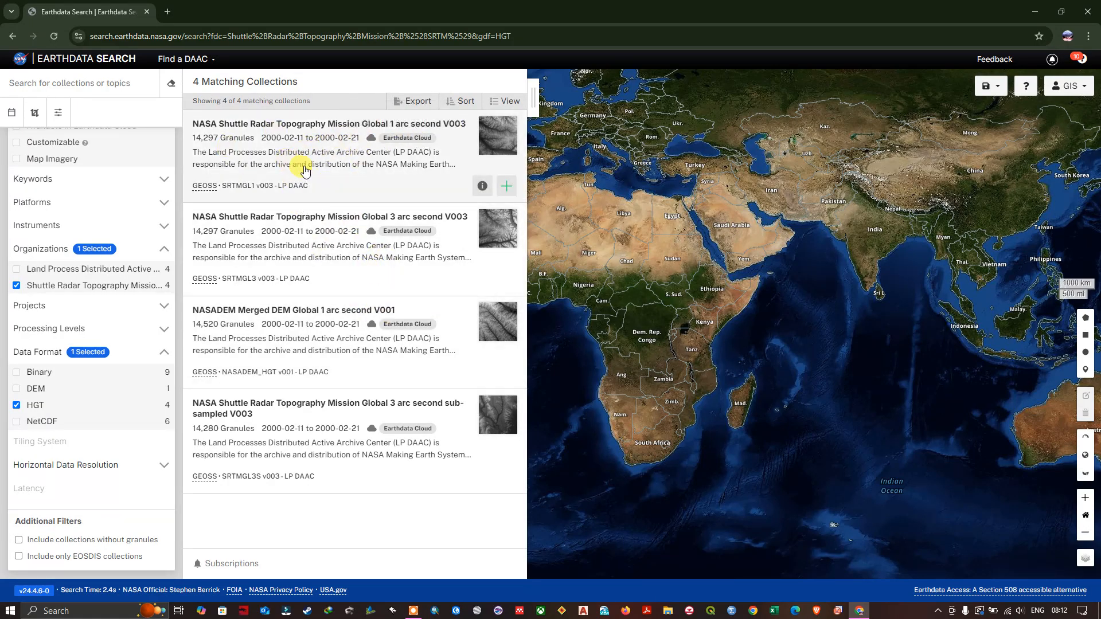
mouse_move(262, 128)
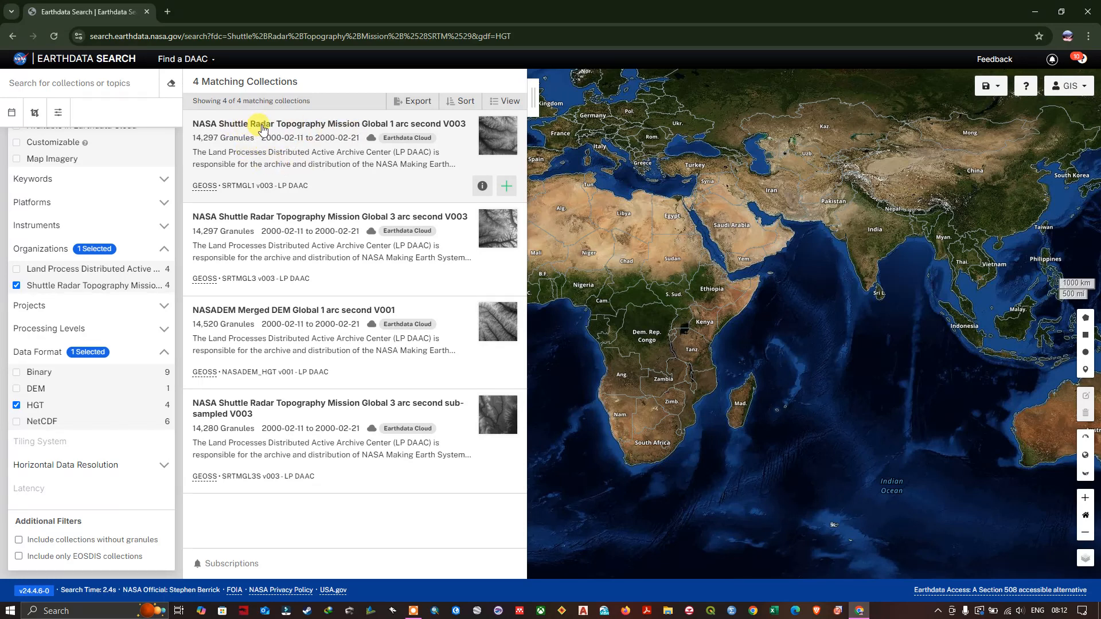
mouse_move(392, 130)
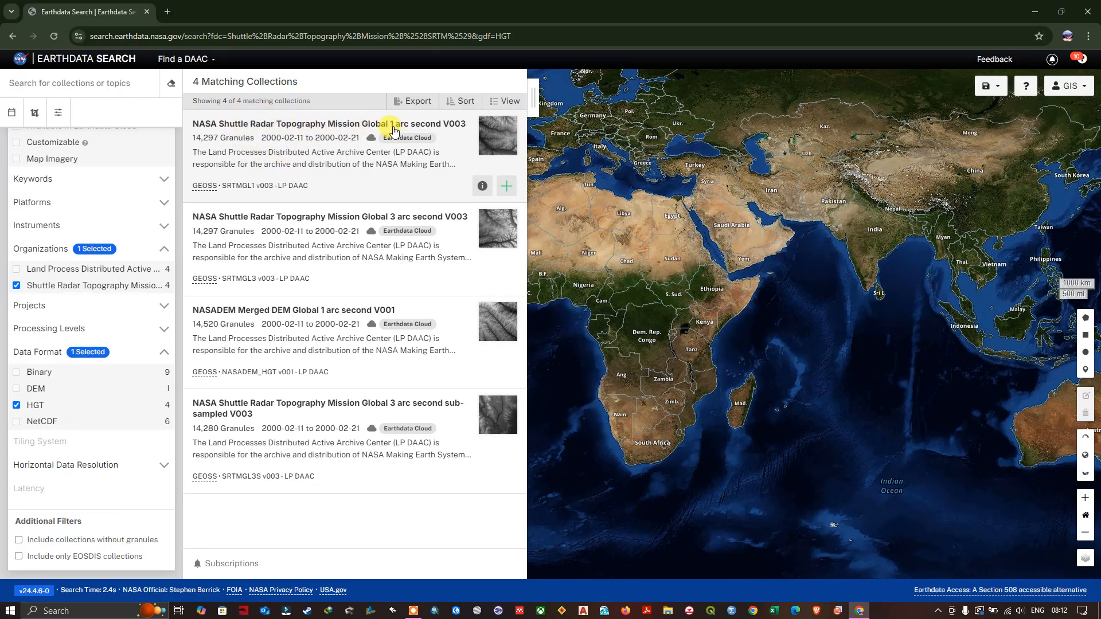
mouse_move(399, 226)
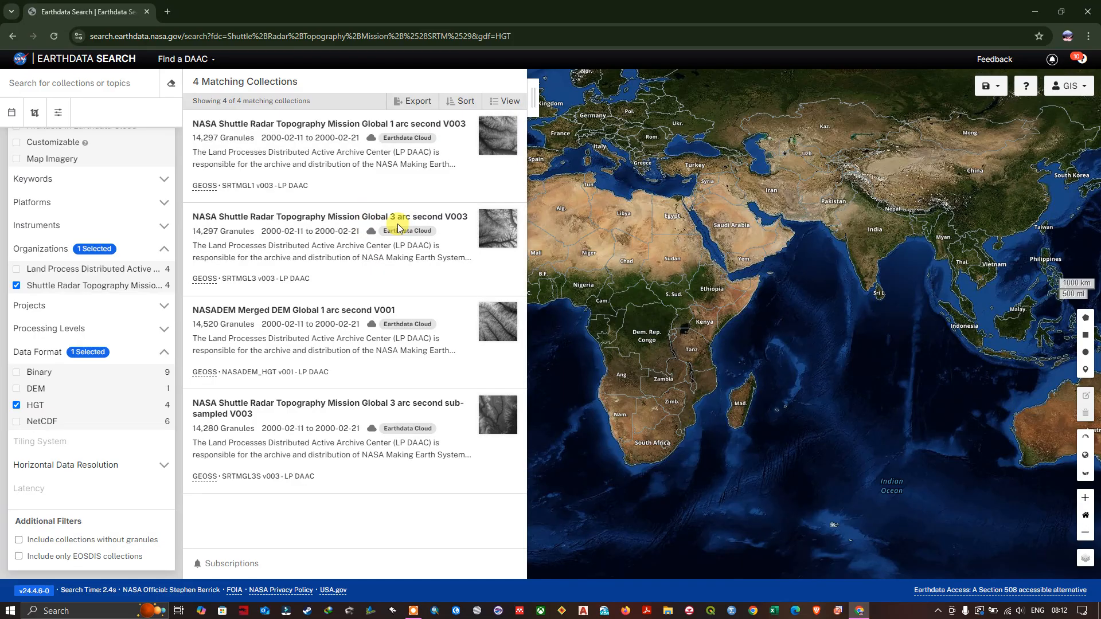
mouse_move(398, 223)
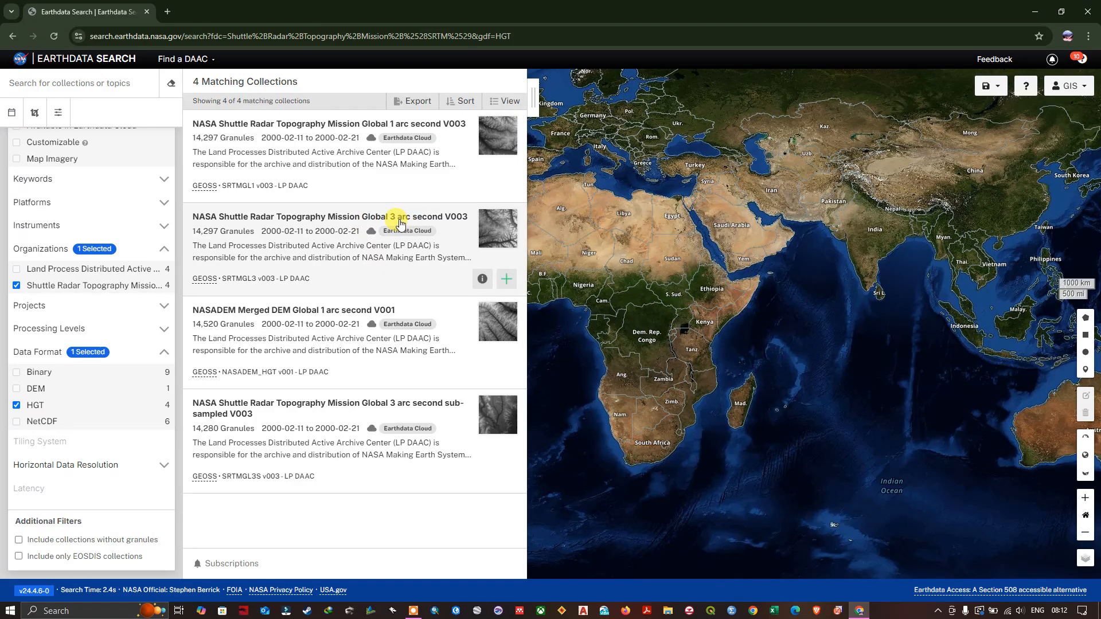
mouse_move(391, 143)
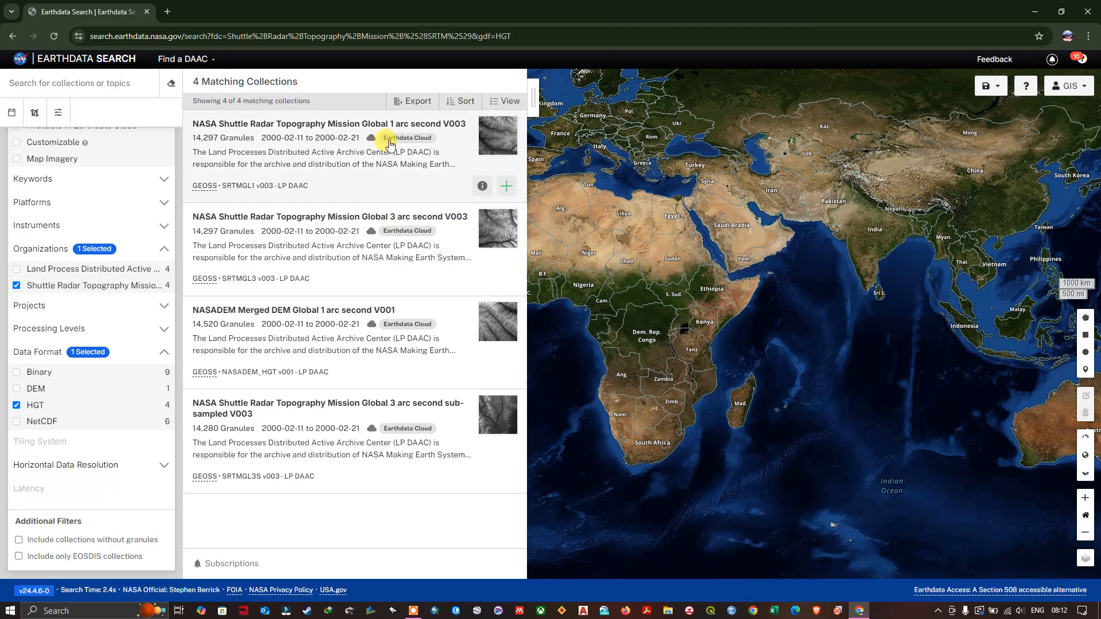
mouse_move(359, 131)
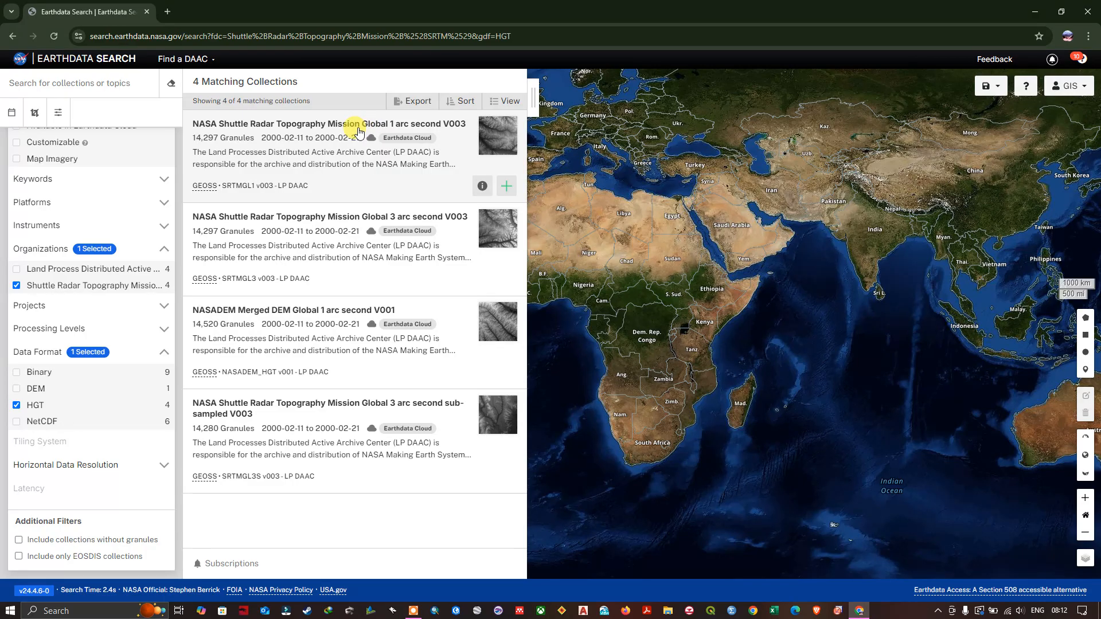
mouse_move(566, 234)
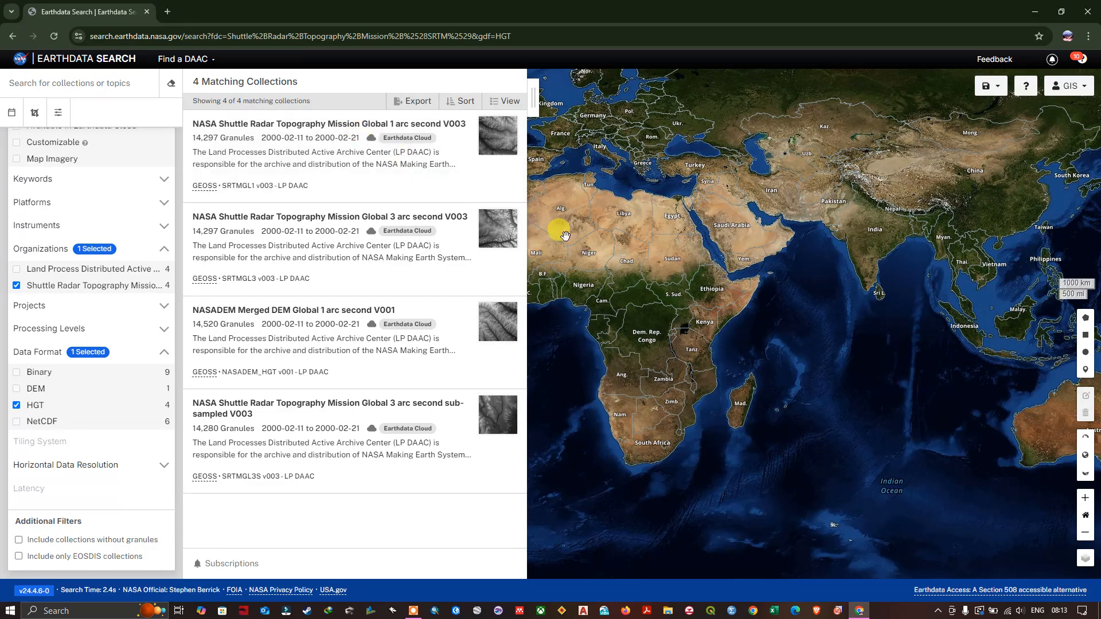
mouse_move(751, 390)
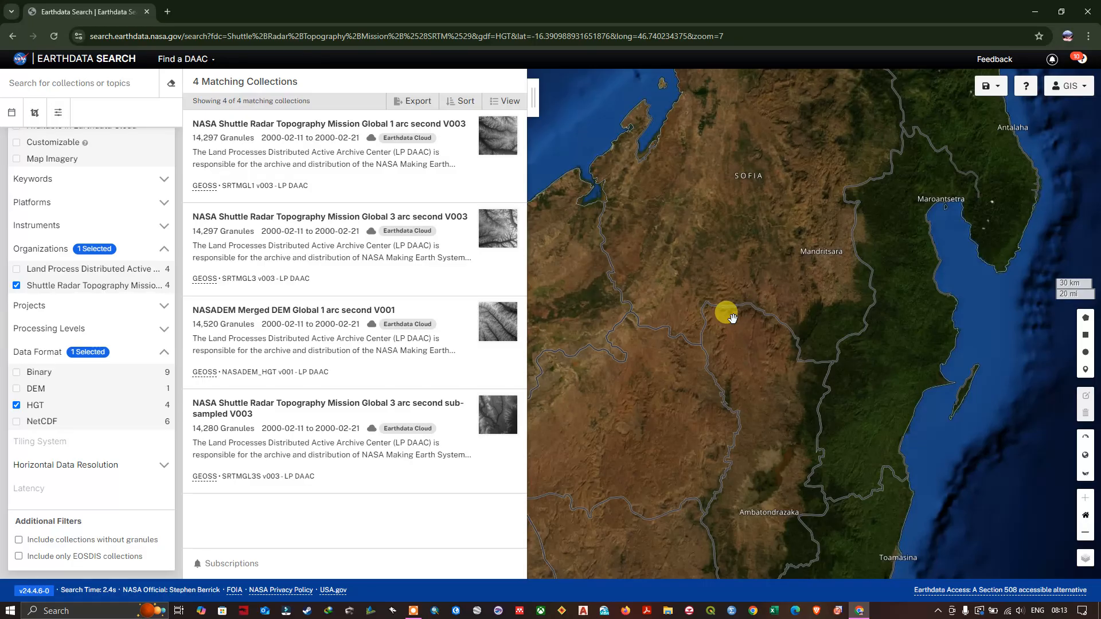
mouse_move(807, 278)
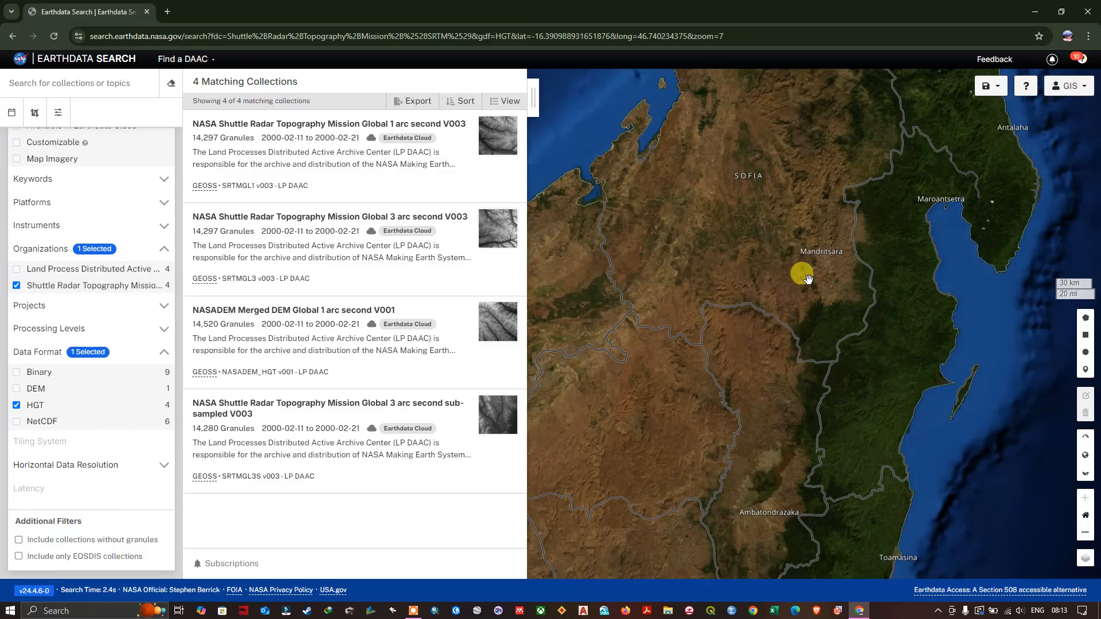
mouse_move(630, 274)
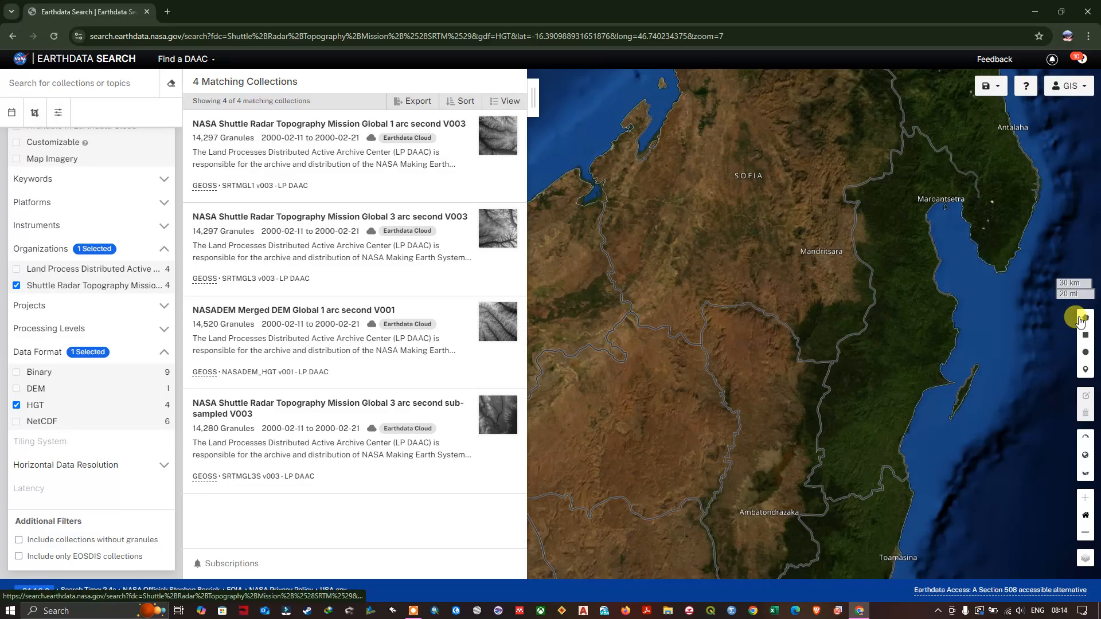
mouse_move(1084, 318)
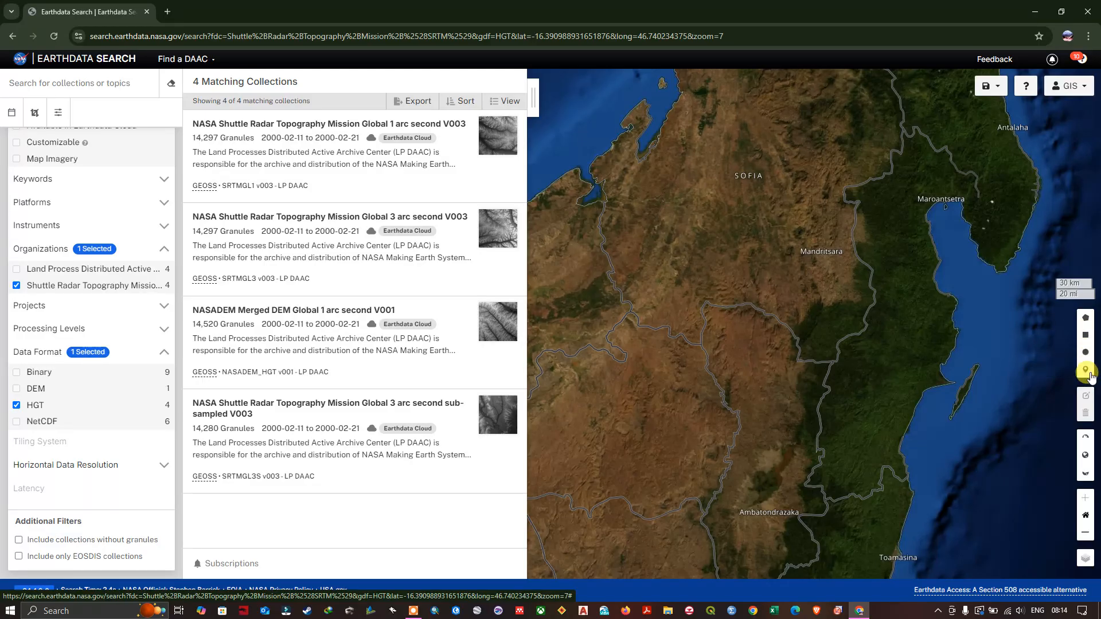
mouse_move(1085, 370)
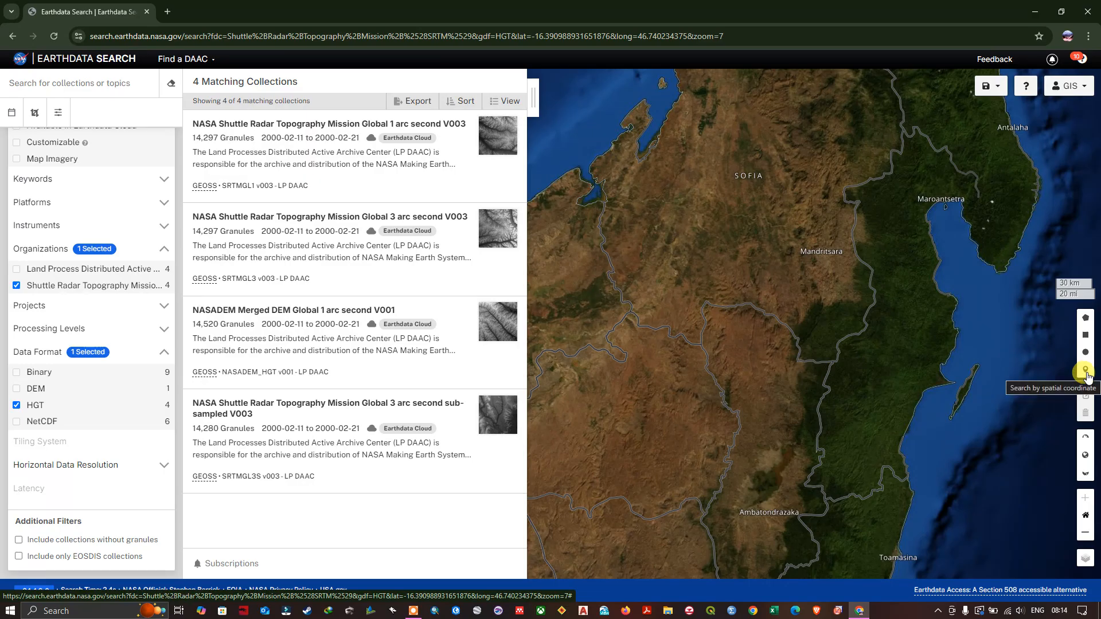
mouse_move(1085, 317)
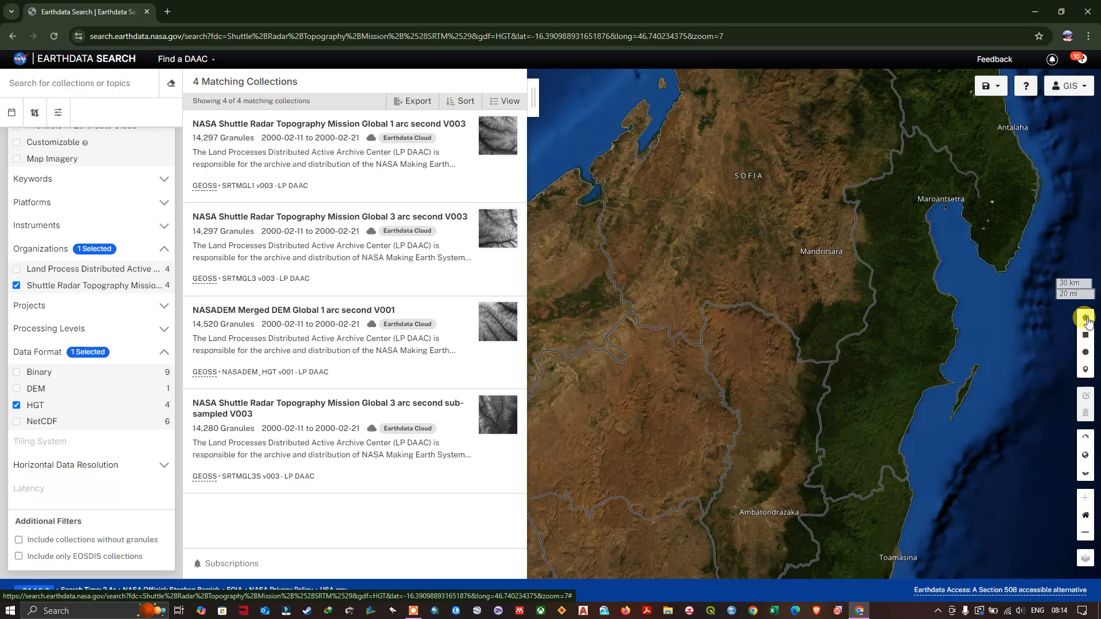
- Draw a nine-point search polygon west of Mandritsara, narrowing each HGT collection to 6 granules
click(1085, 337)
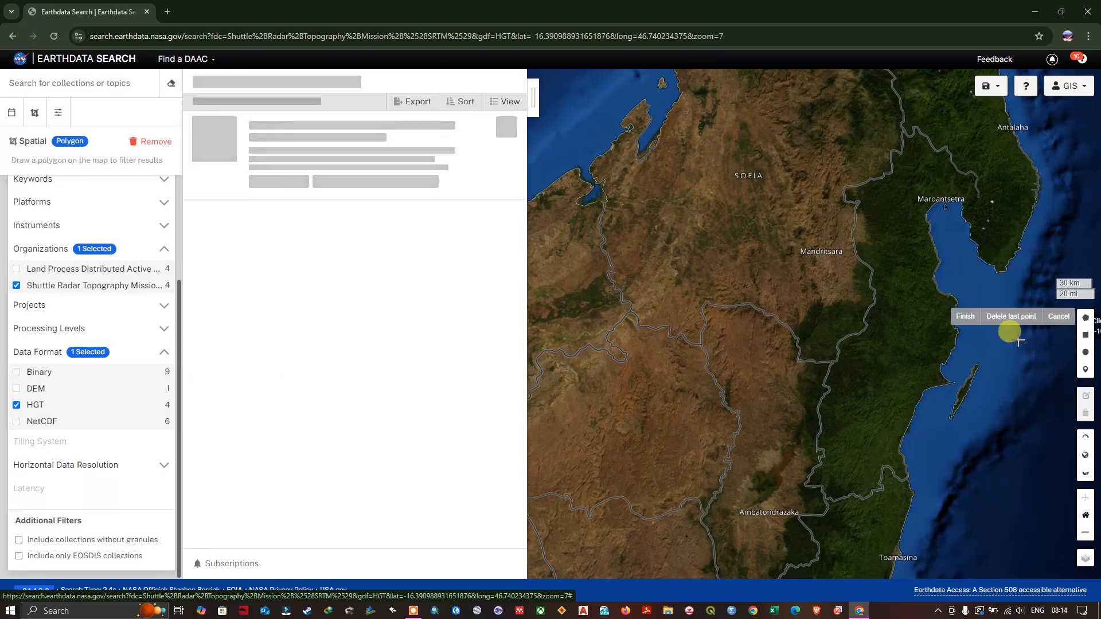
mouse_move(646, 266)
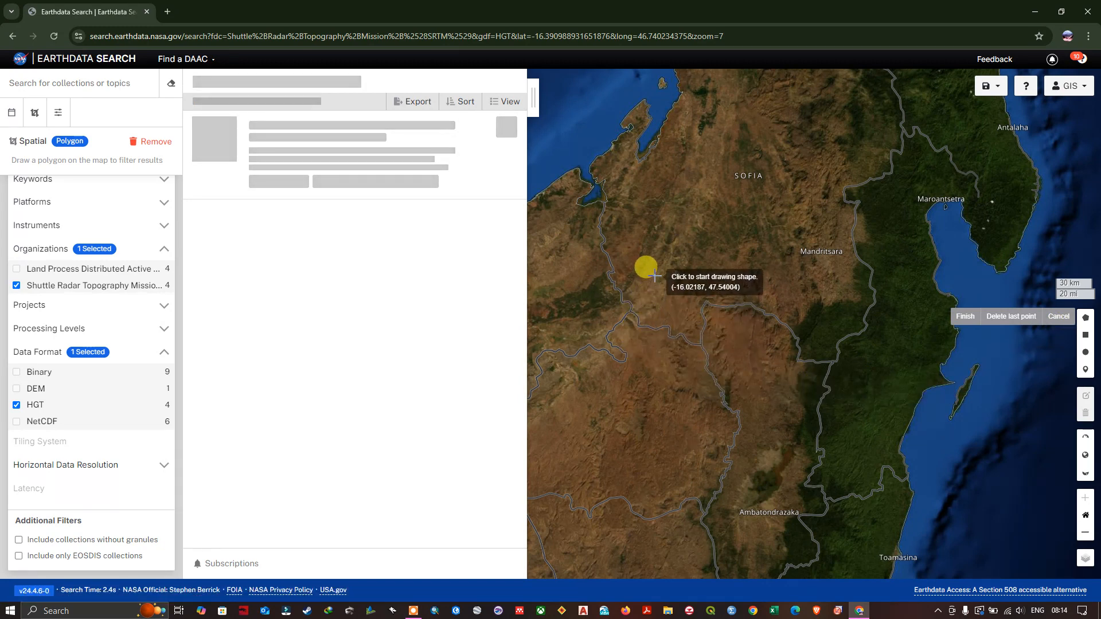
click(803, 285)
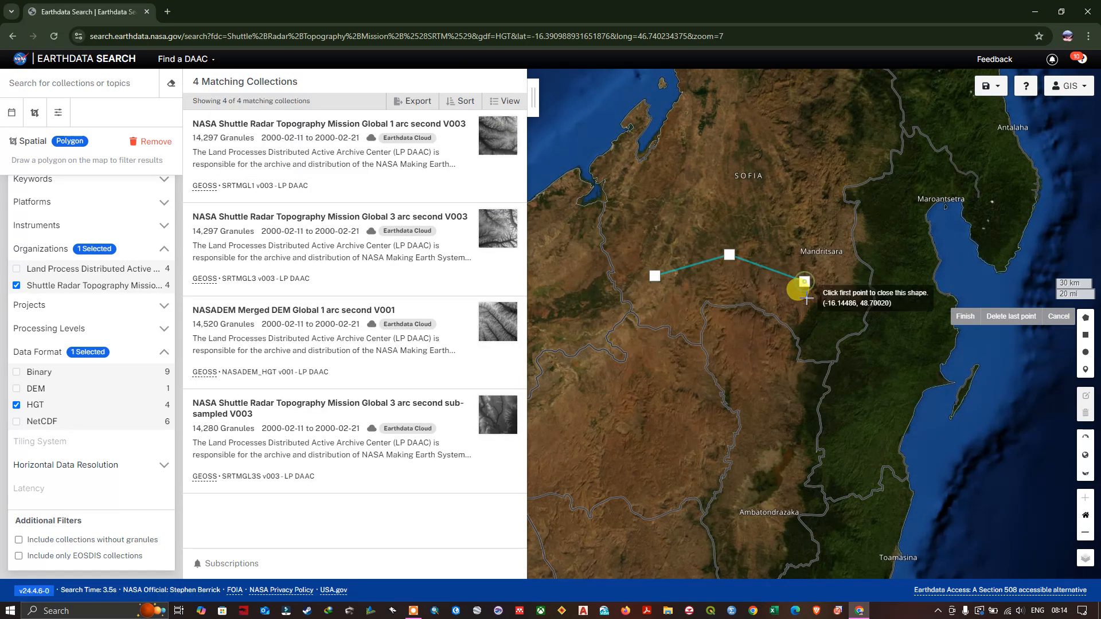
click(738, 427)
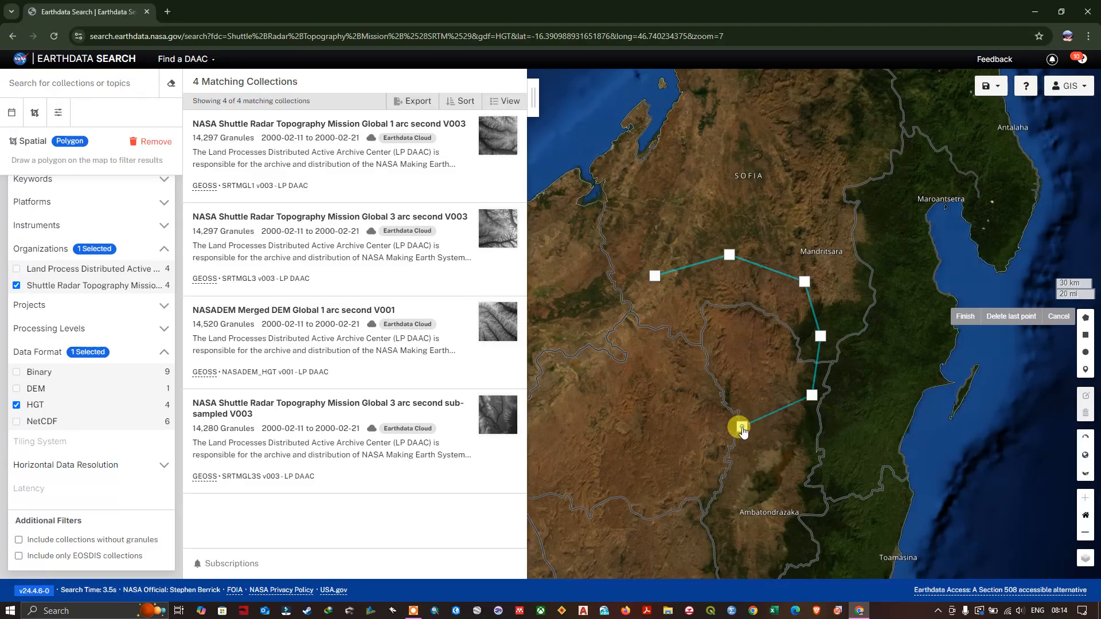
click(644, 339)
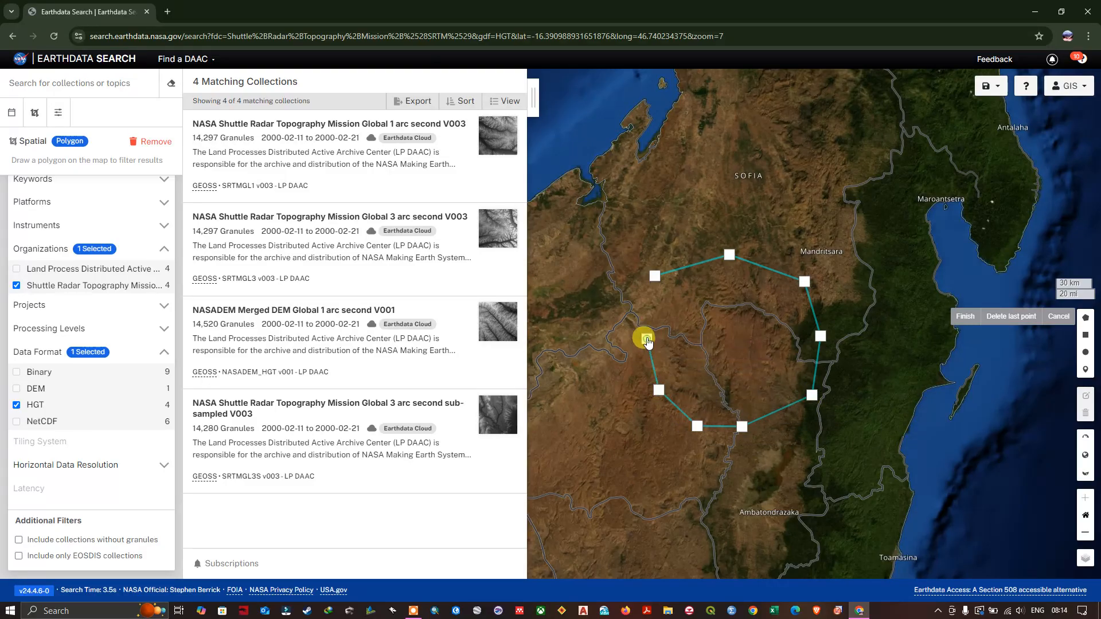
mouse_move(651, 276)
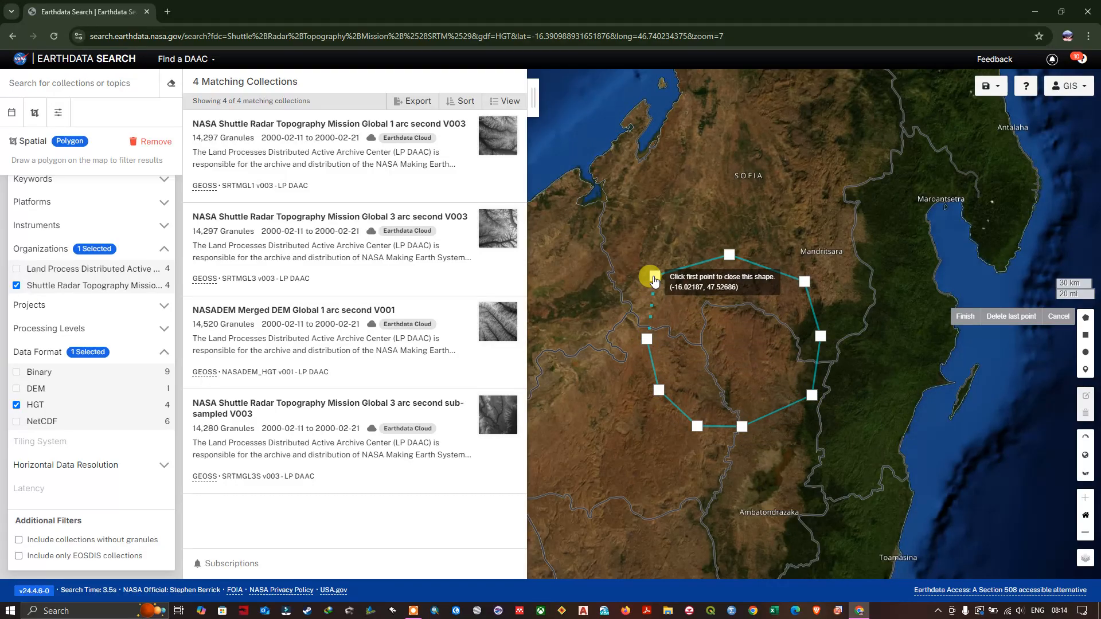
click(649, 276)
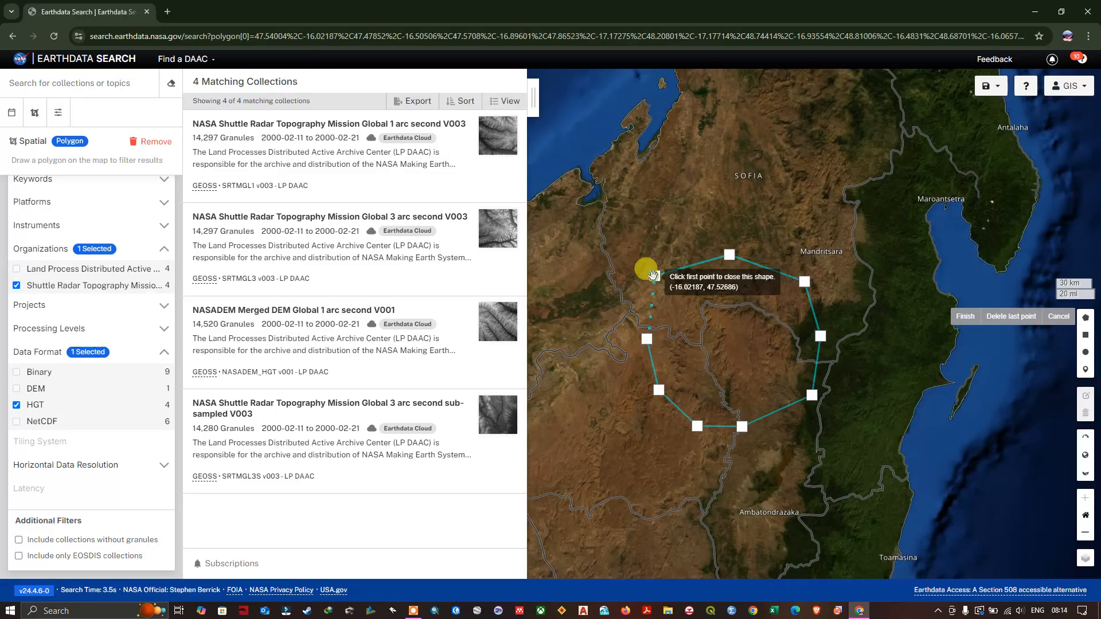
click(645, 270)
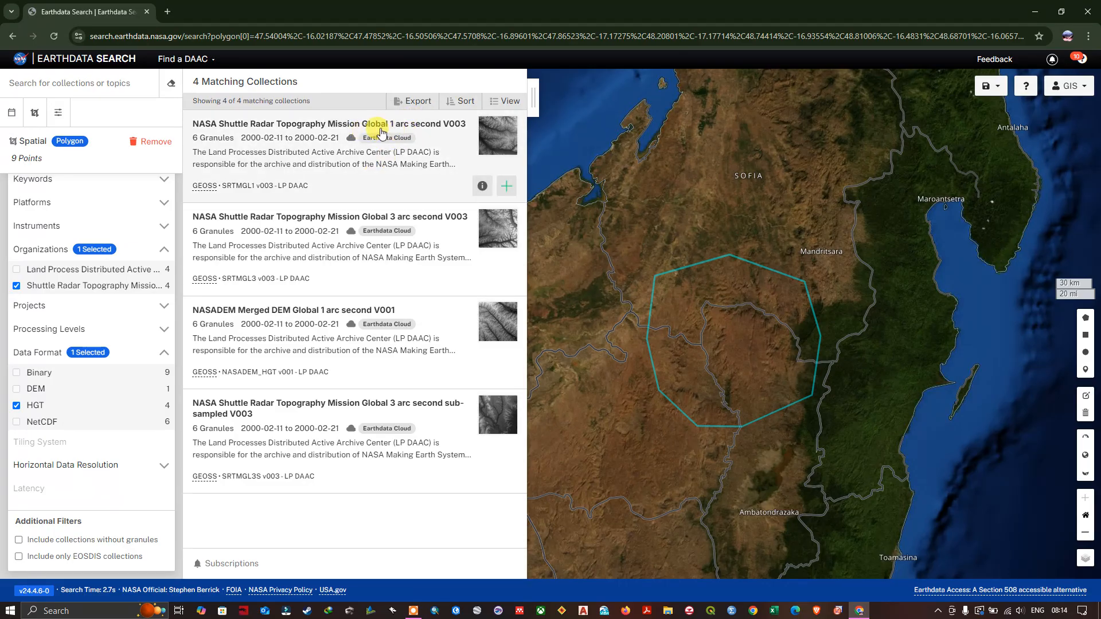
mouse_move(344, 131)
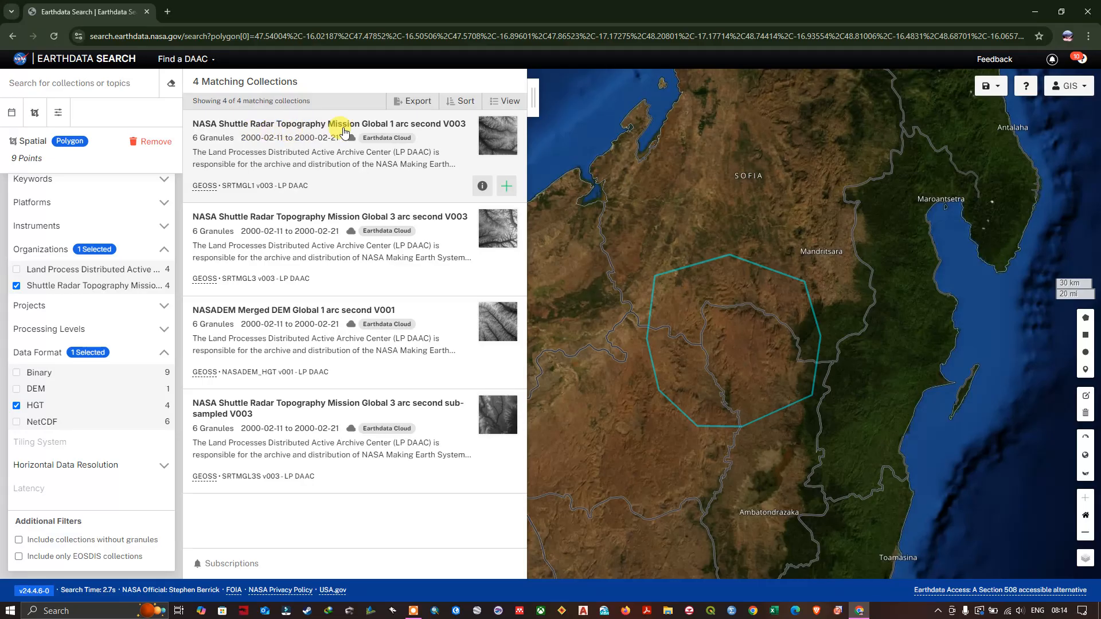
mouse_move(397, 131)
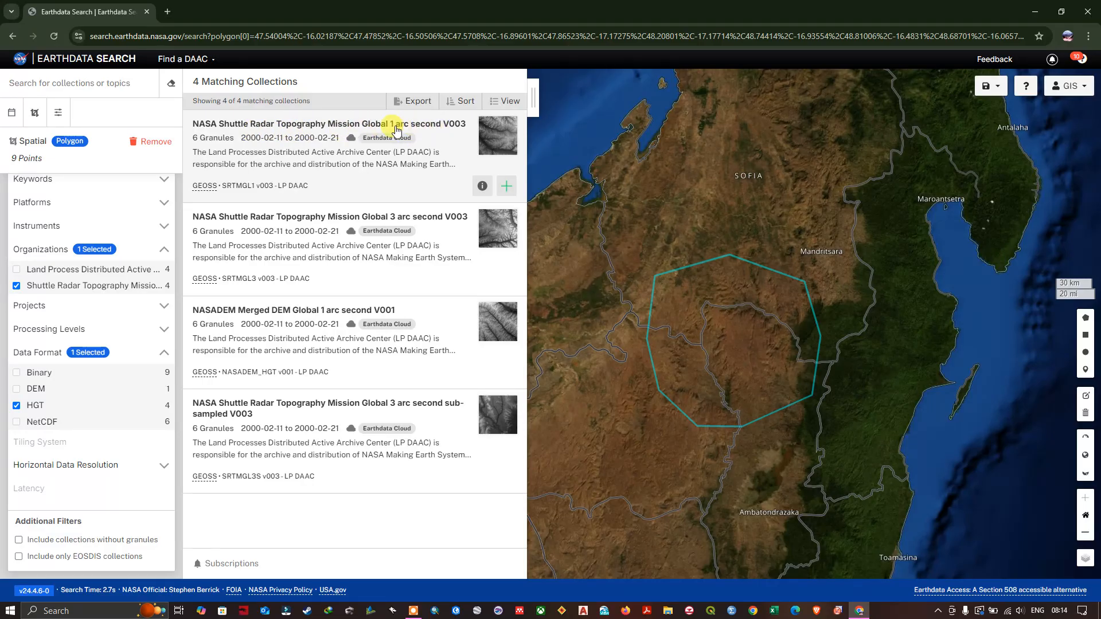
mouse_move(420, 129)
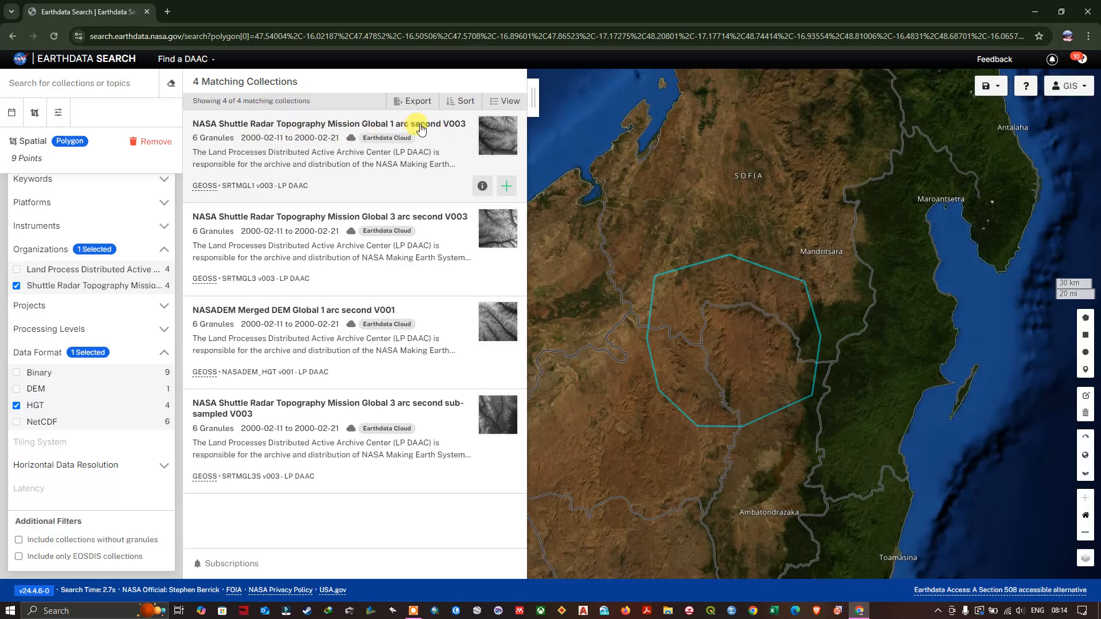
- Open SRTM Global 1 arc second V003 to list its six HGT granules
click(323, 124)
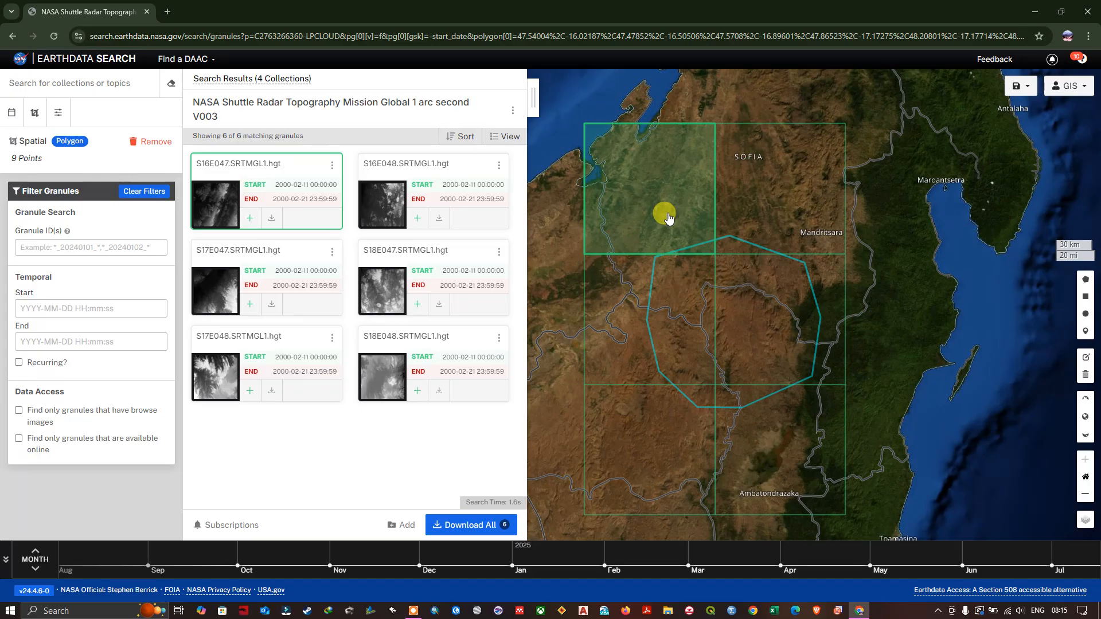
mouse_move(274, 184)
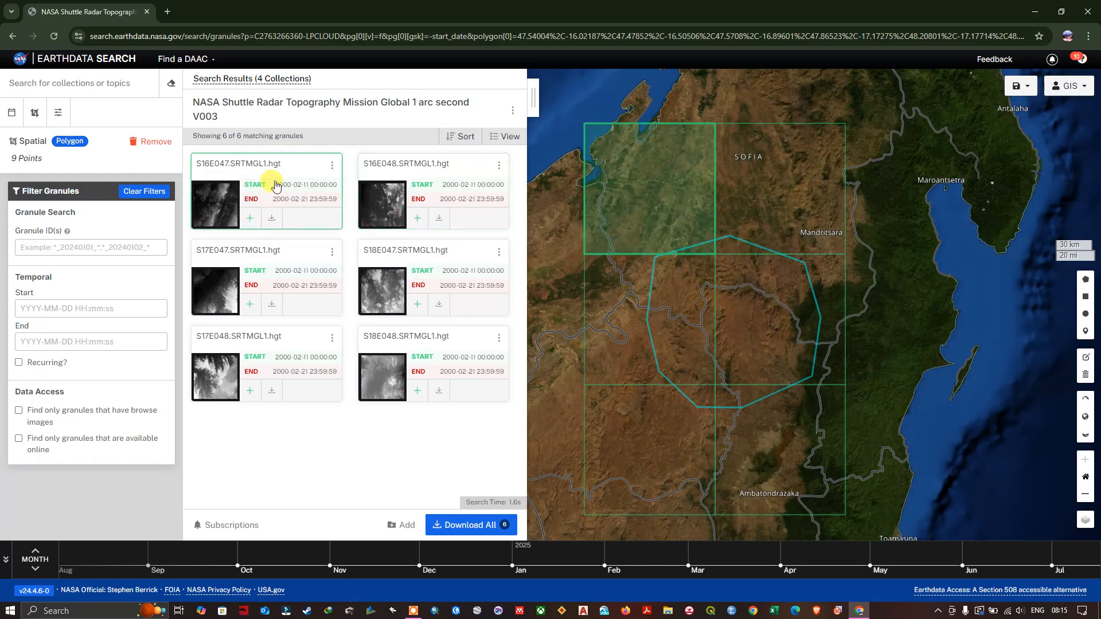
mouse_move(271, 220)
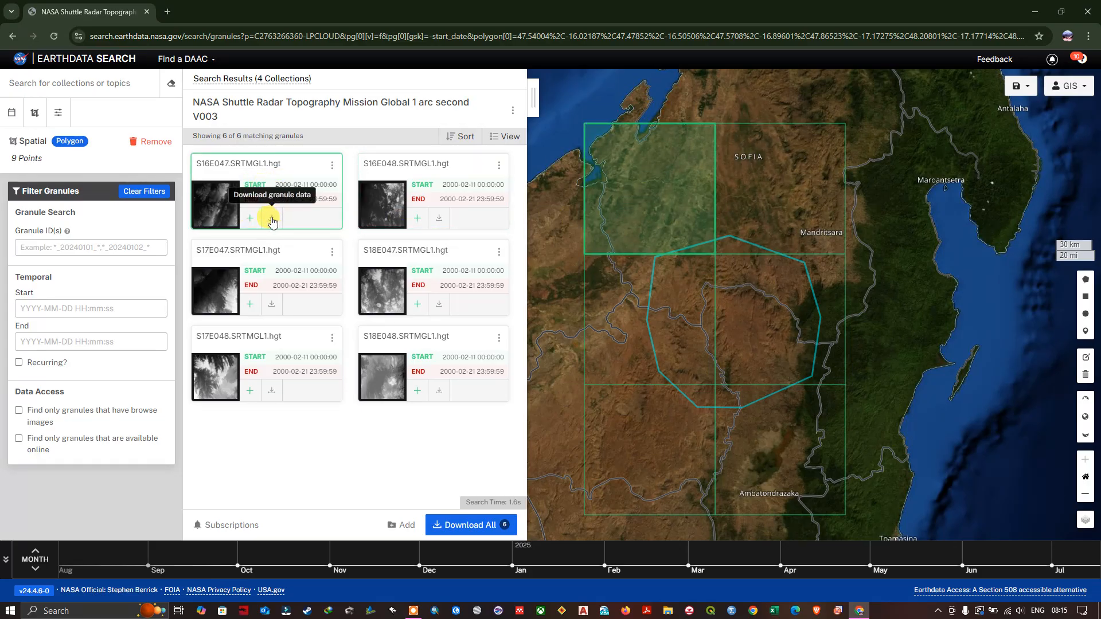
mouse_move(758, 323)
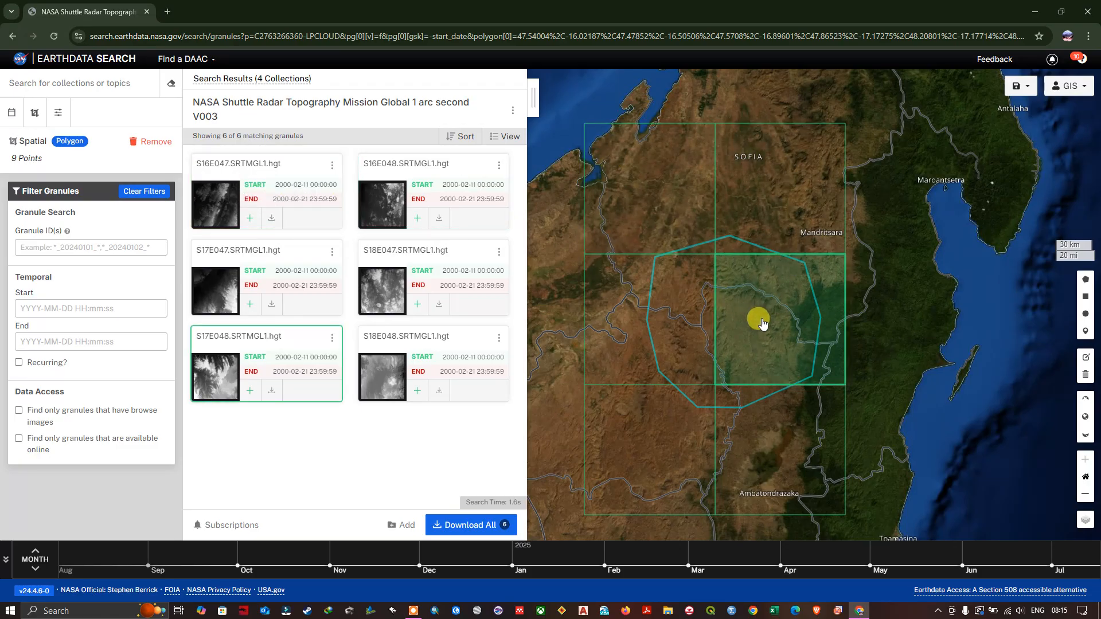
mouse_move(773, 323)
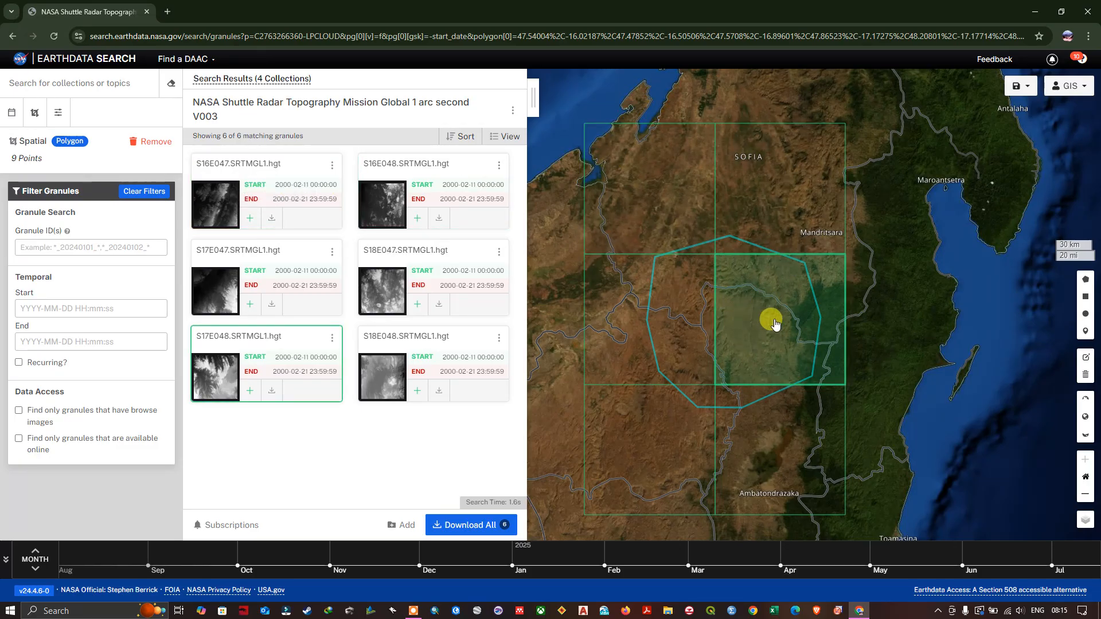
mouse_move(767, 323)
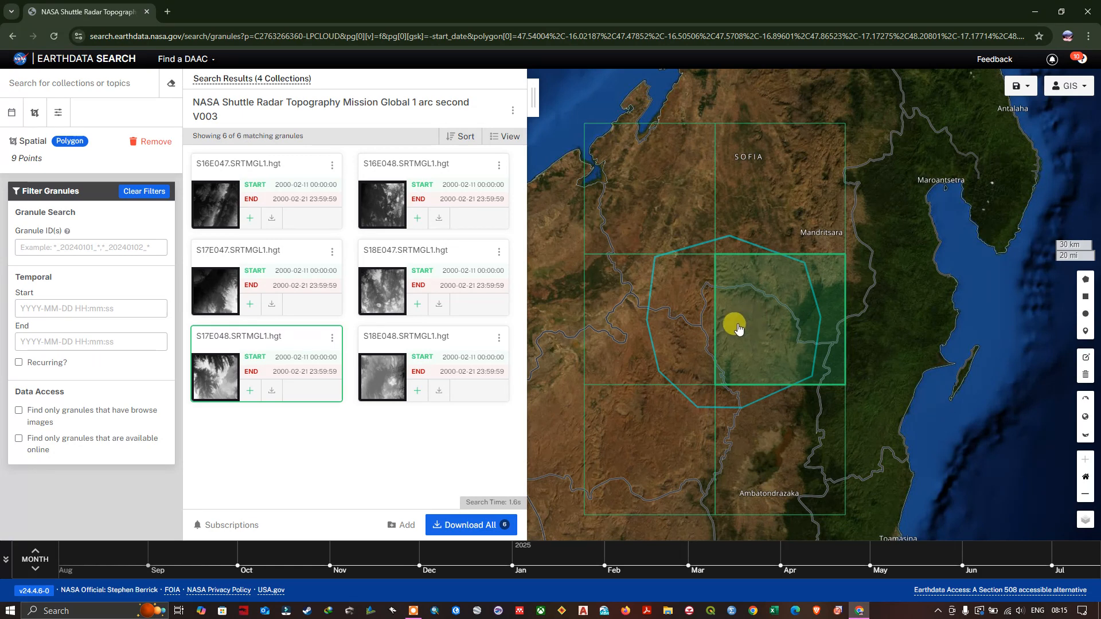
- Download S17E048.SRTMGL1.hgt.zip from the S17E048 granule's file list
click(271, 391)
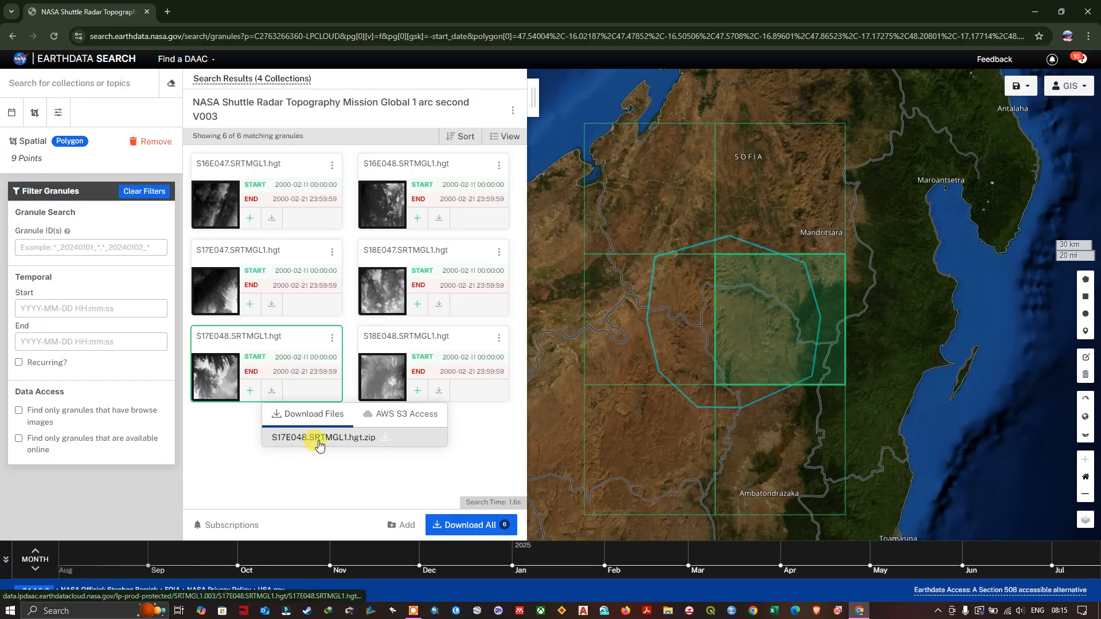
click(319, 437)
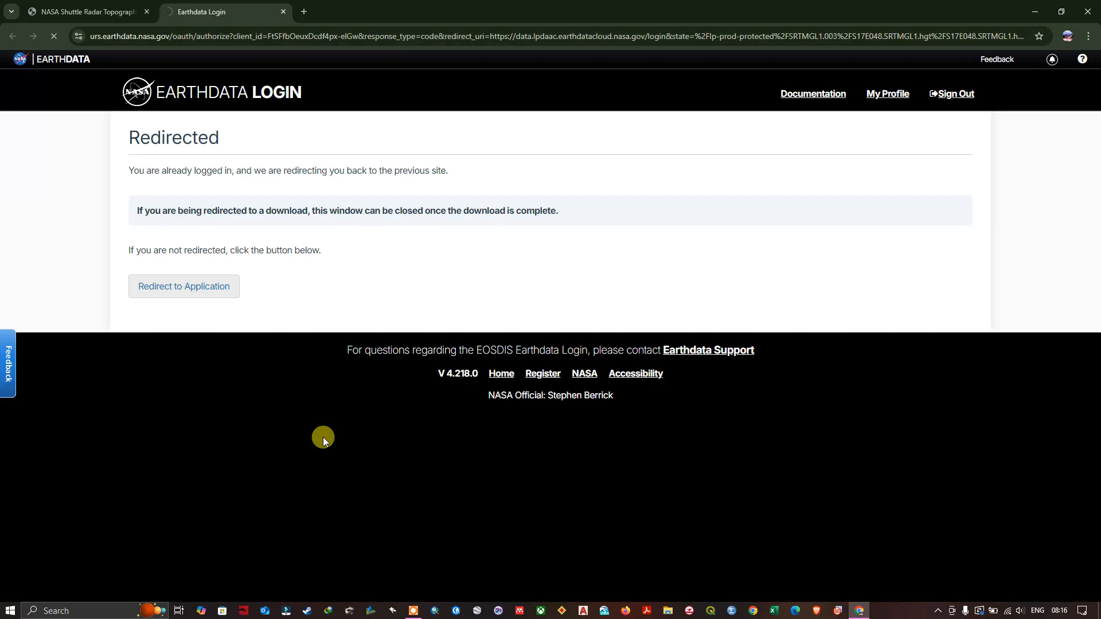
- Check the S17E048 zip download (5.4 of 13.5 MB) and return to the granule list
click(183, 286)
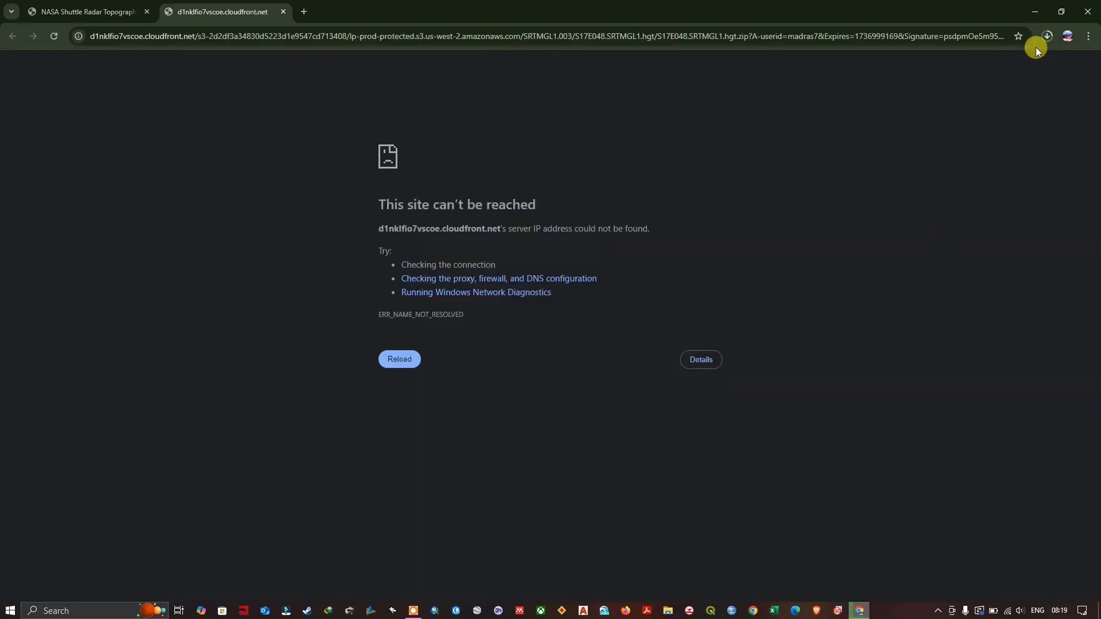
click(1046, 35)
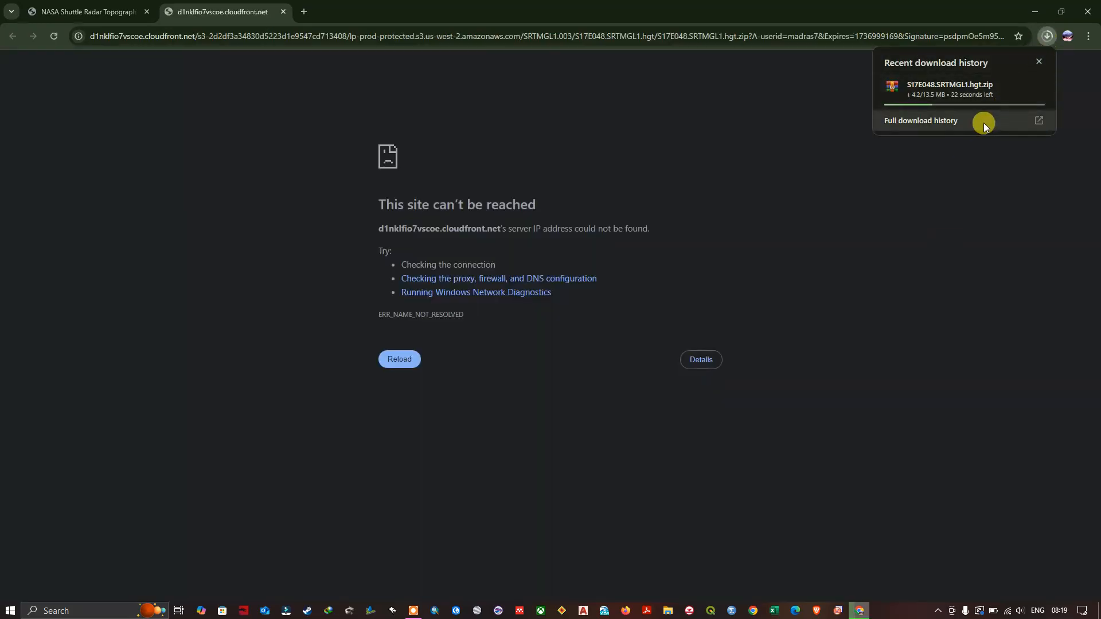
mouse_move(983, 120)
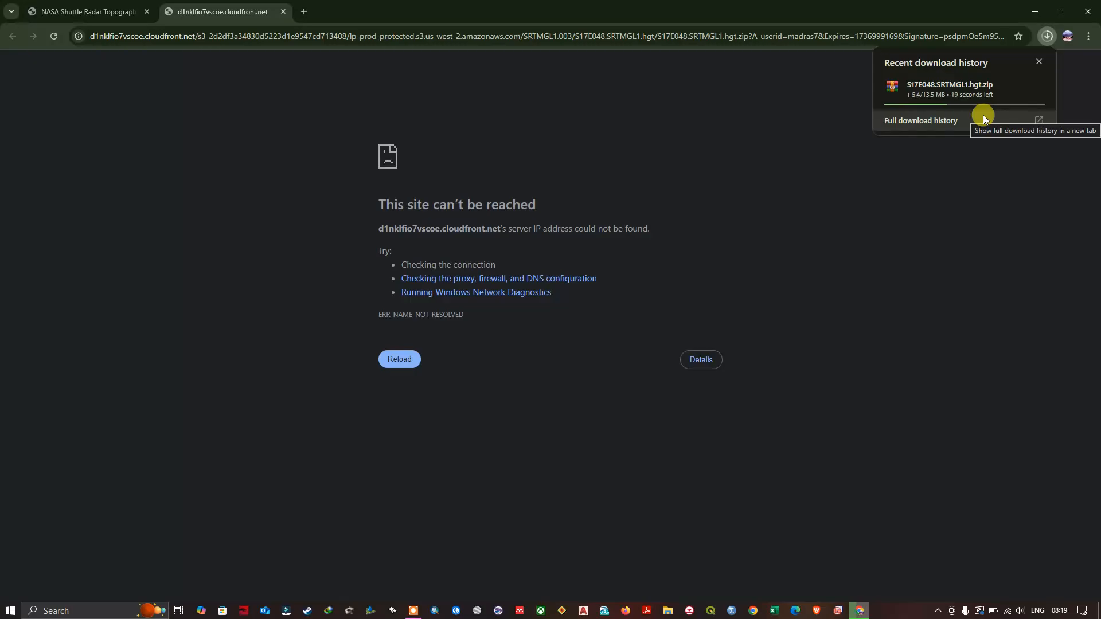
click(81, 11)
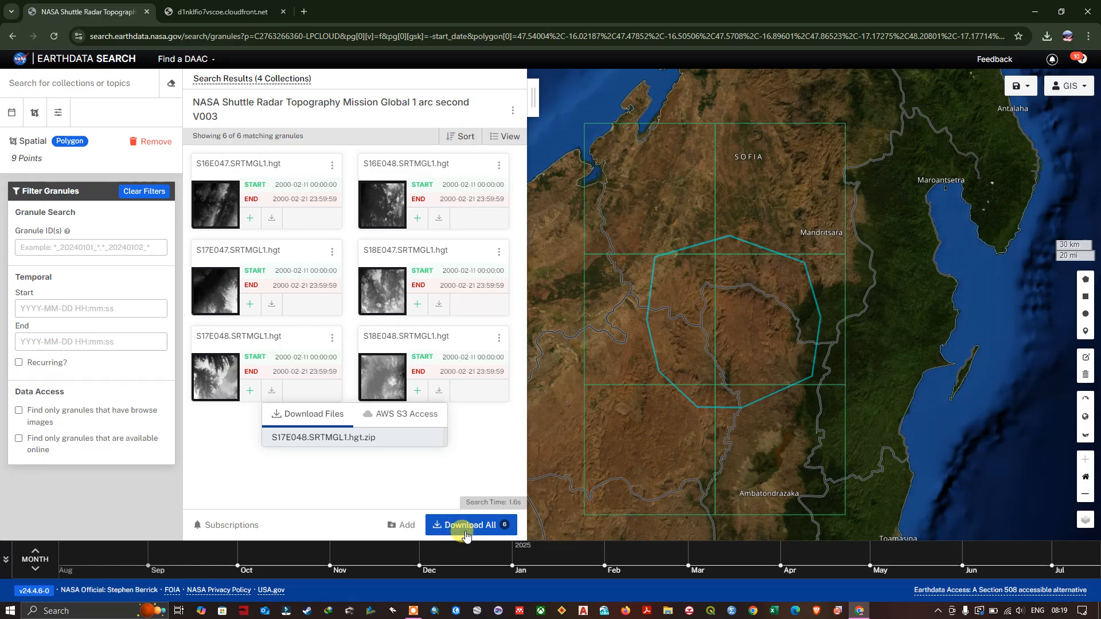
mouse_move(997, 348)
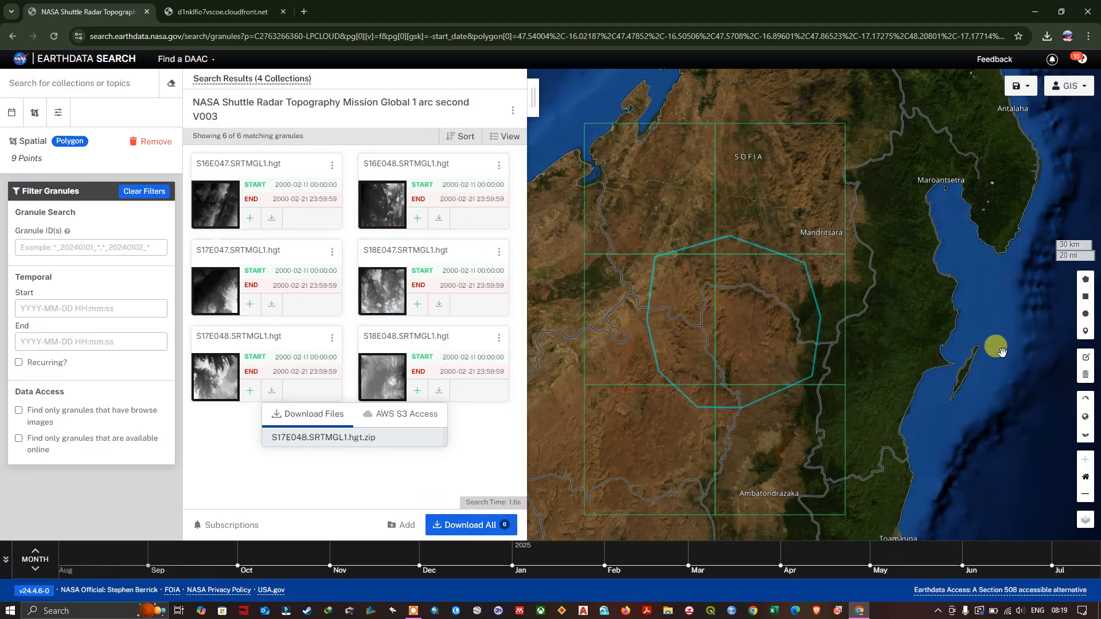
- Collect all six granules (72.4 MB) in a project and submit direct download
click(470, 525)
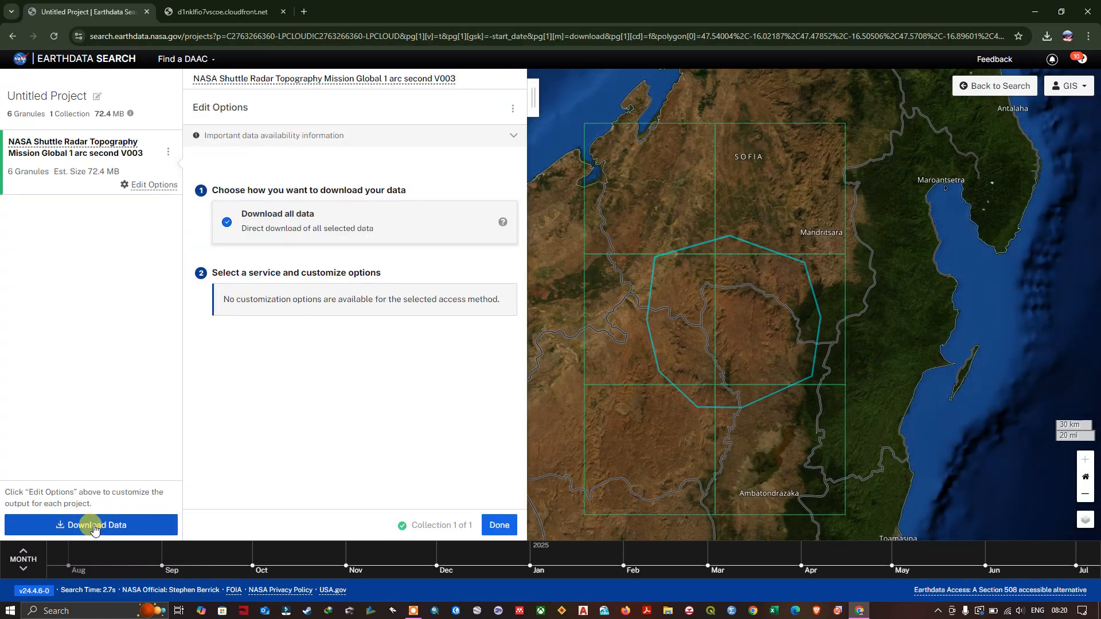
click(91, 525)
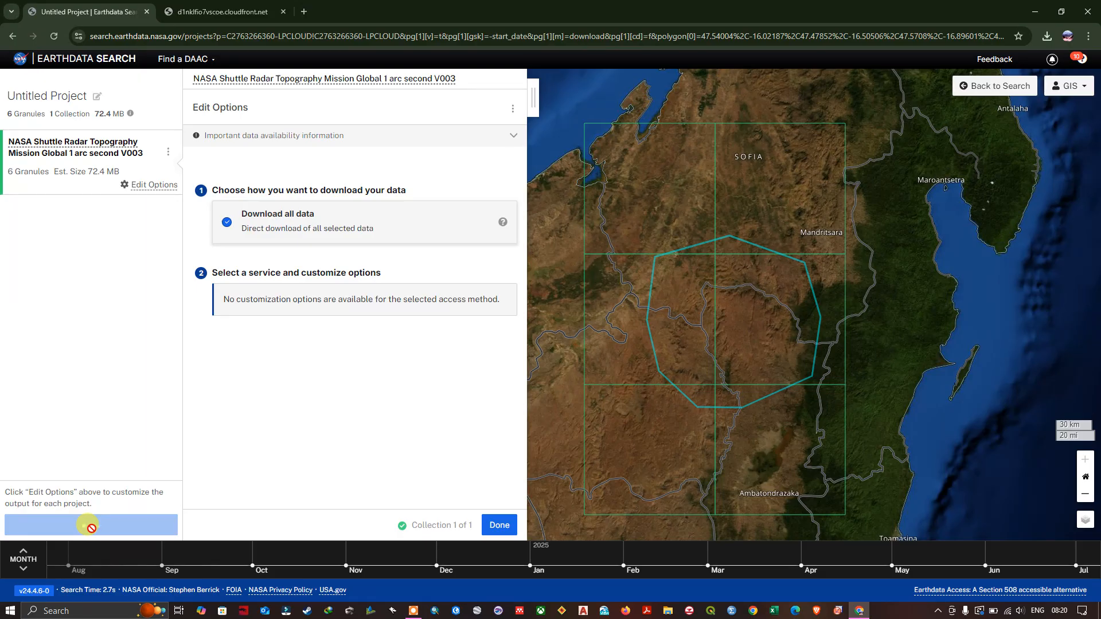
- Start downloading the six .hgt.zip tiles and monitor them in Chrome's Downloads panel
click(498, 525)
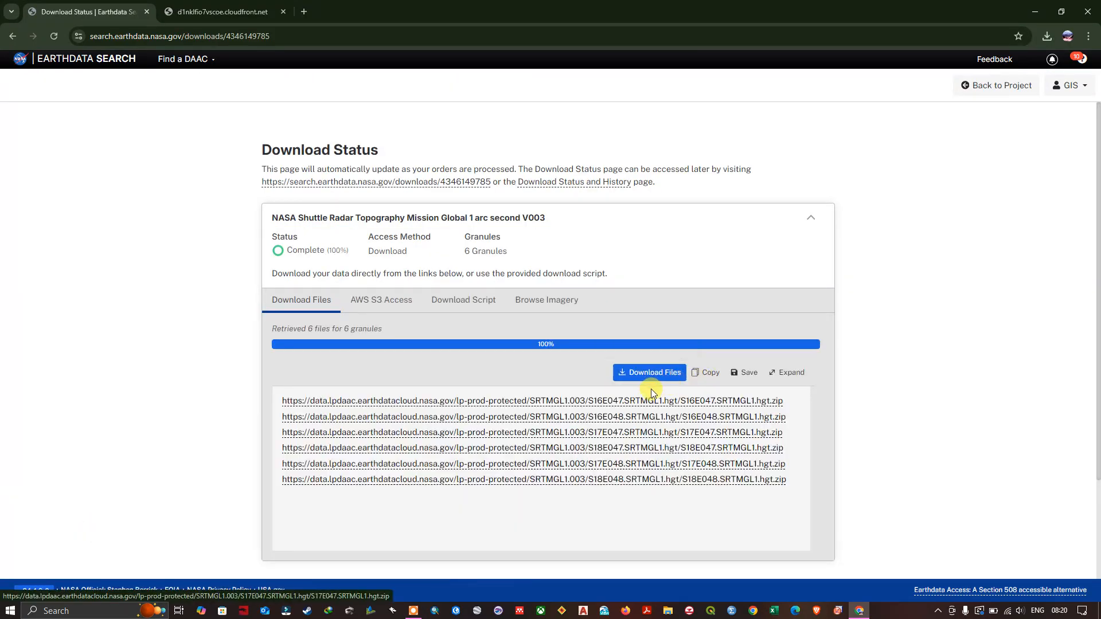
mouse_move(627, 403)
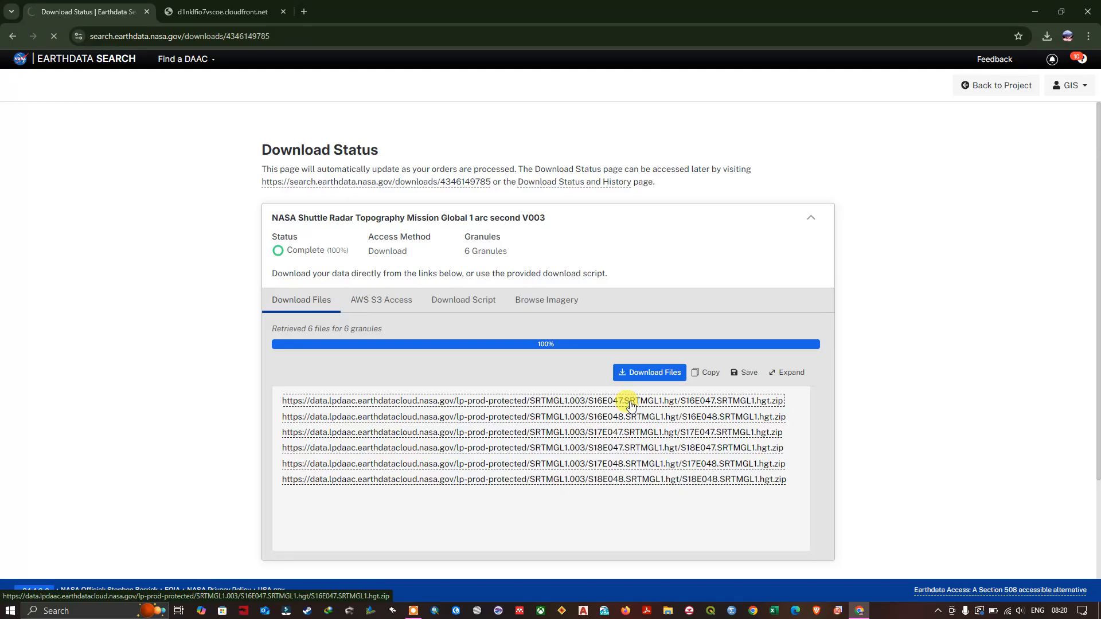
mouse_move(985, 182)
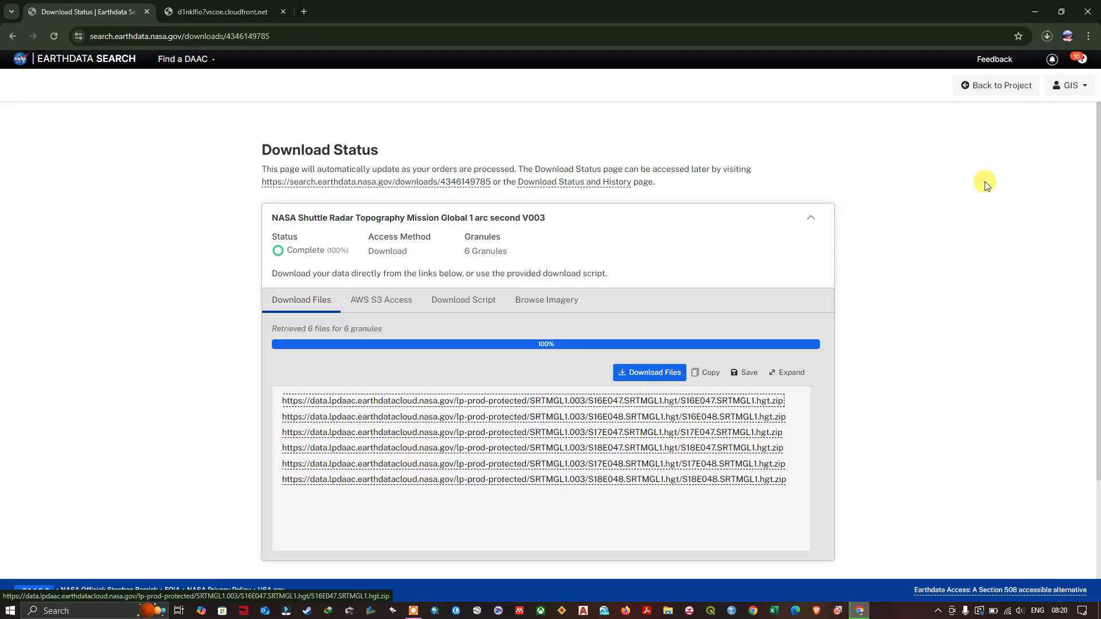
click(1046, 36)
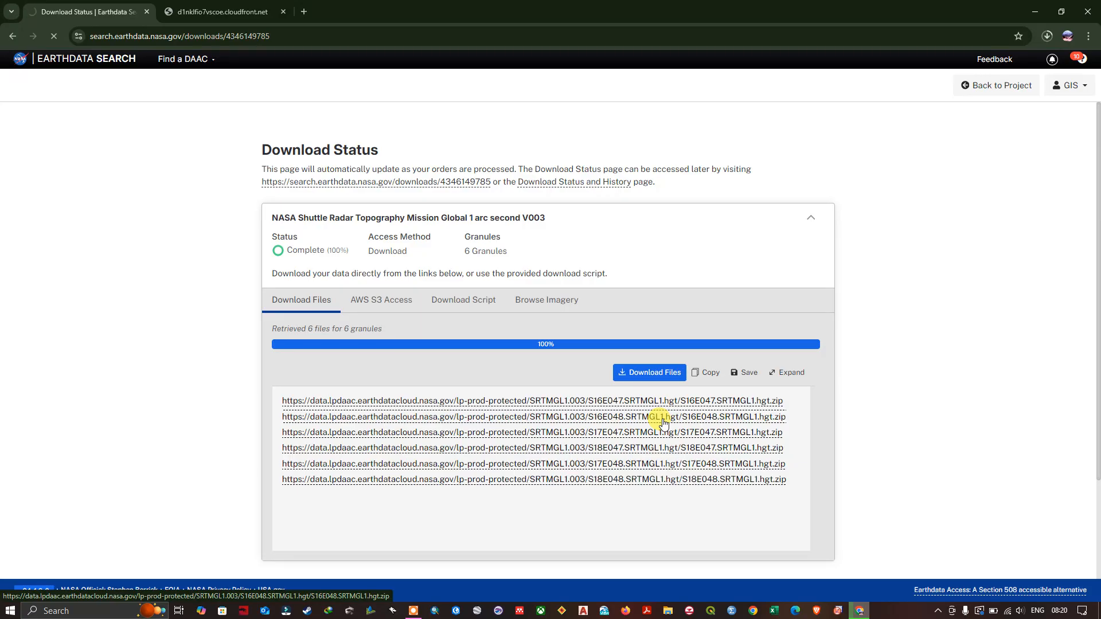
mouse_move(654, 434)
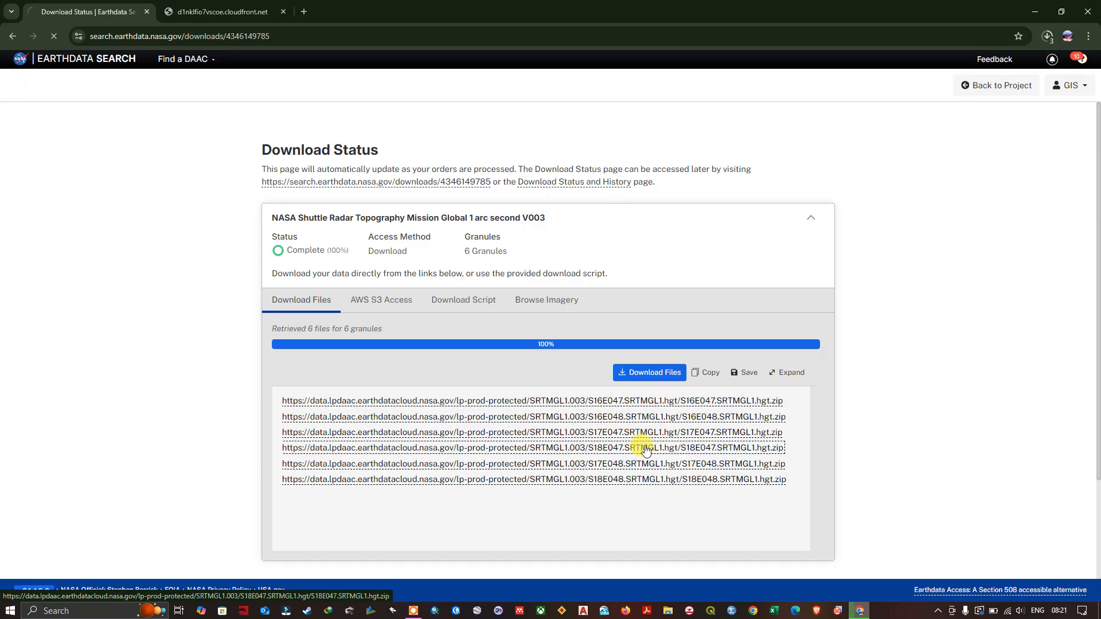
mouse_move(616, 483)
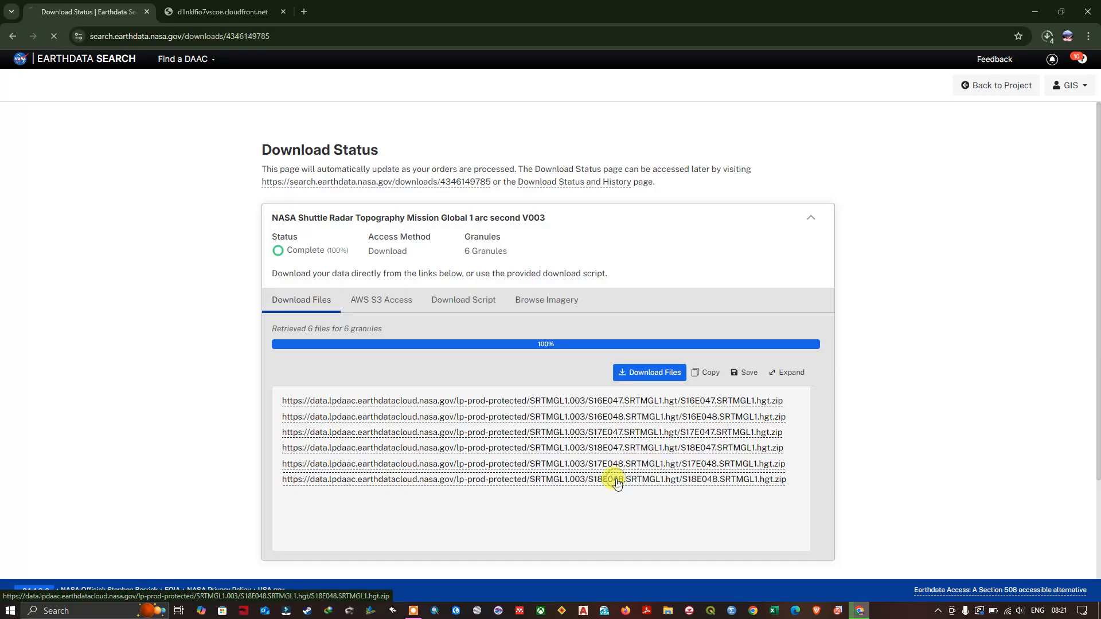
mouse_move(1093, 170)
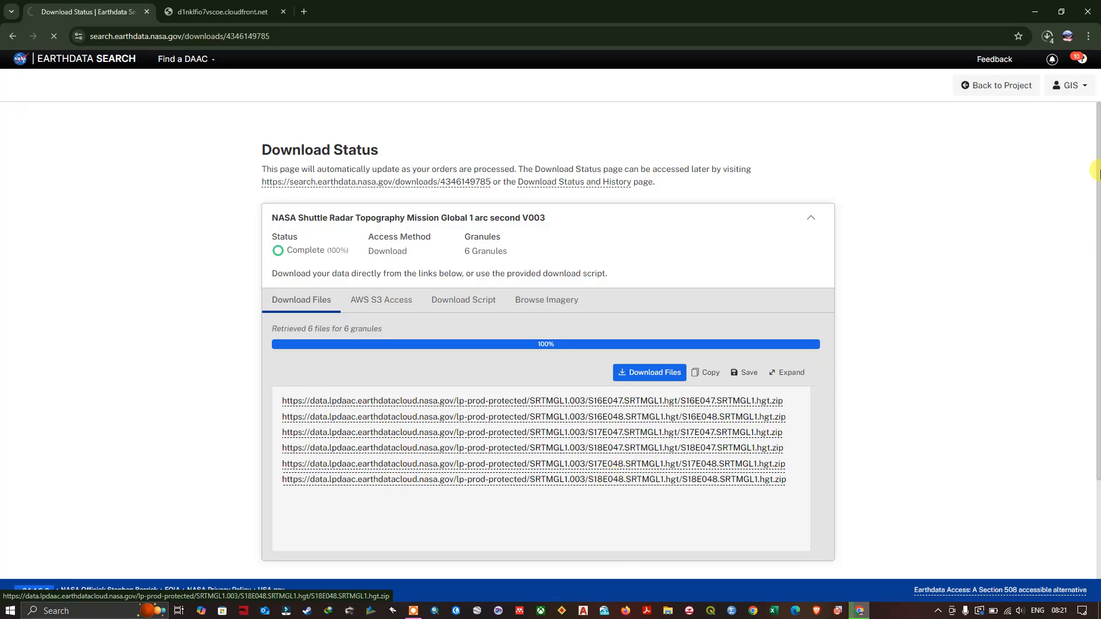
click(1046, 36)
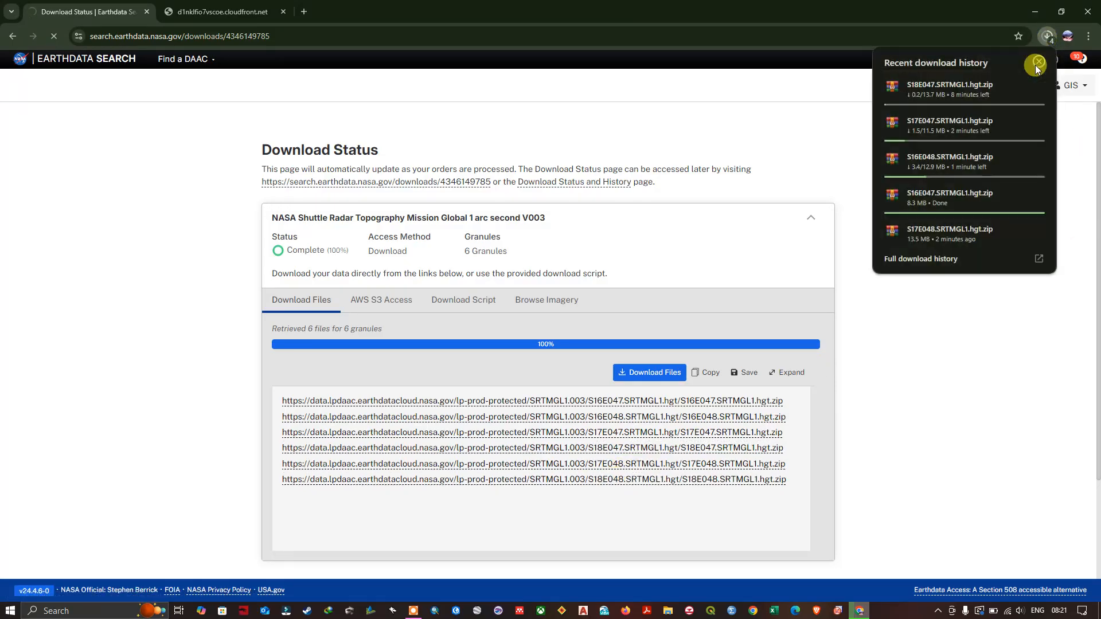
mouse_move(941, 335)
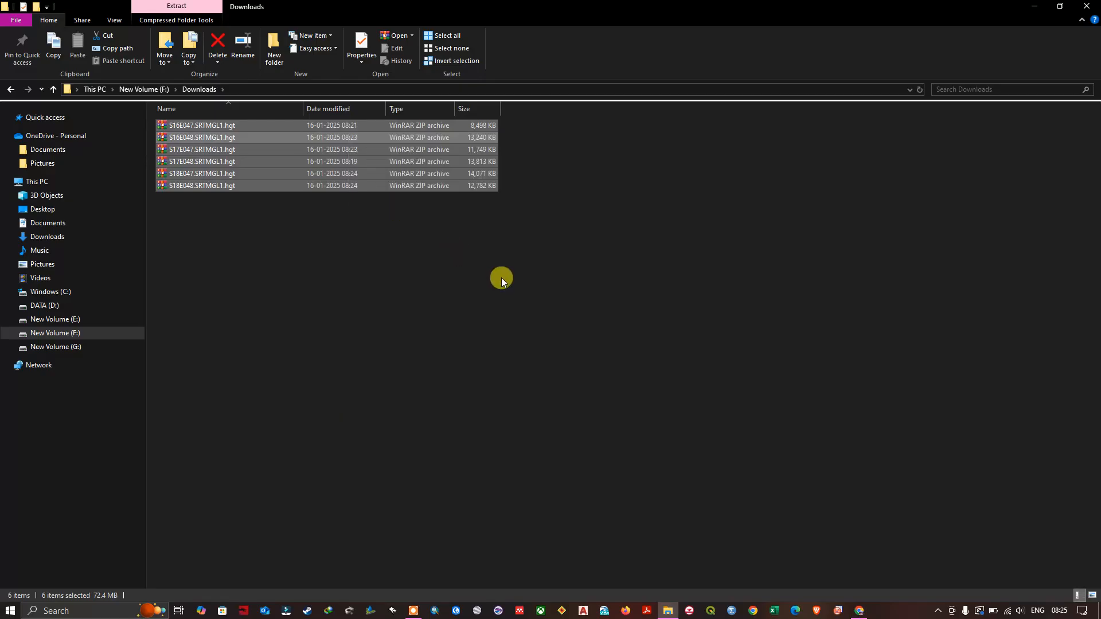
- Extract the six selected SRTMGL1 zip archives in F:\Downloads using Extract Here
click(176, 19)
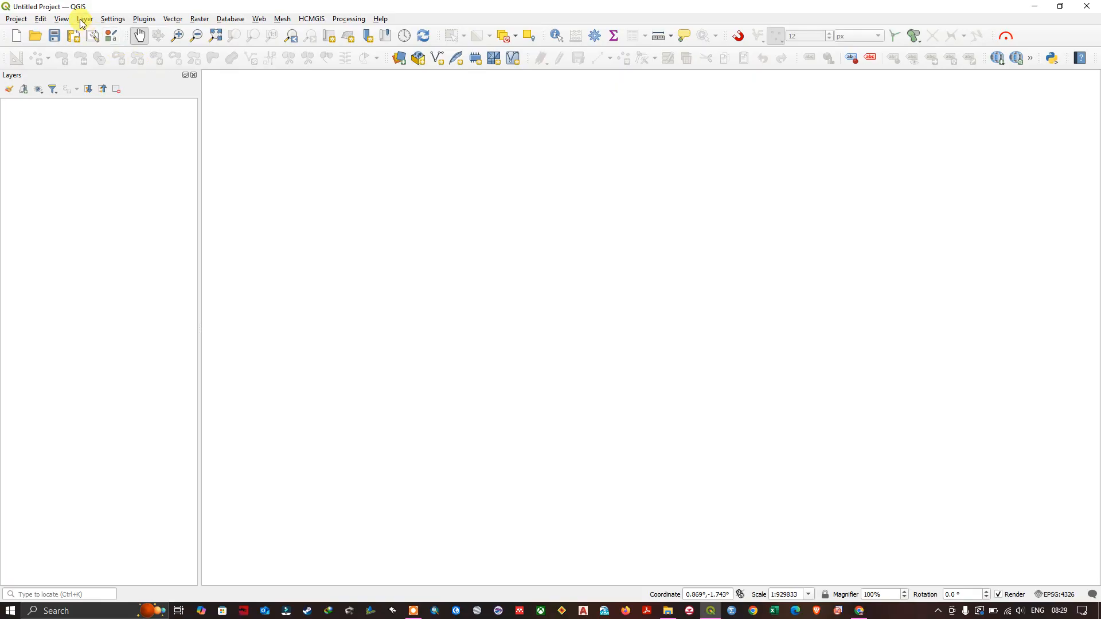
- Add the six .hgt tiles S16E047–S18E048 from Downloads through Add Raster Layer
click(84, 18)
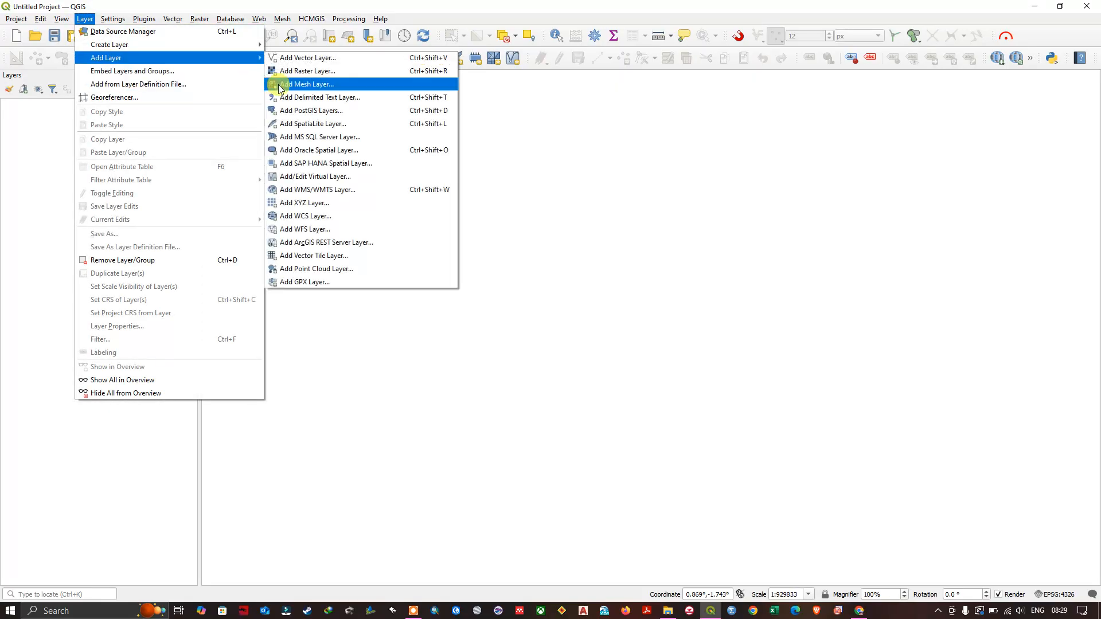
click(534, 146)
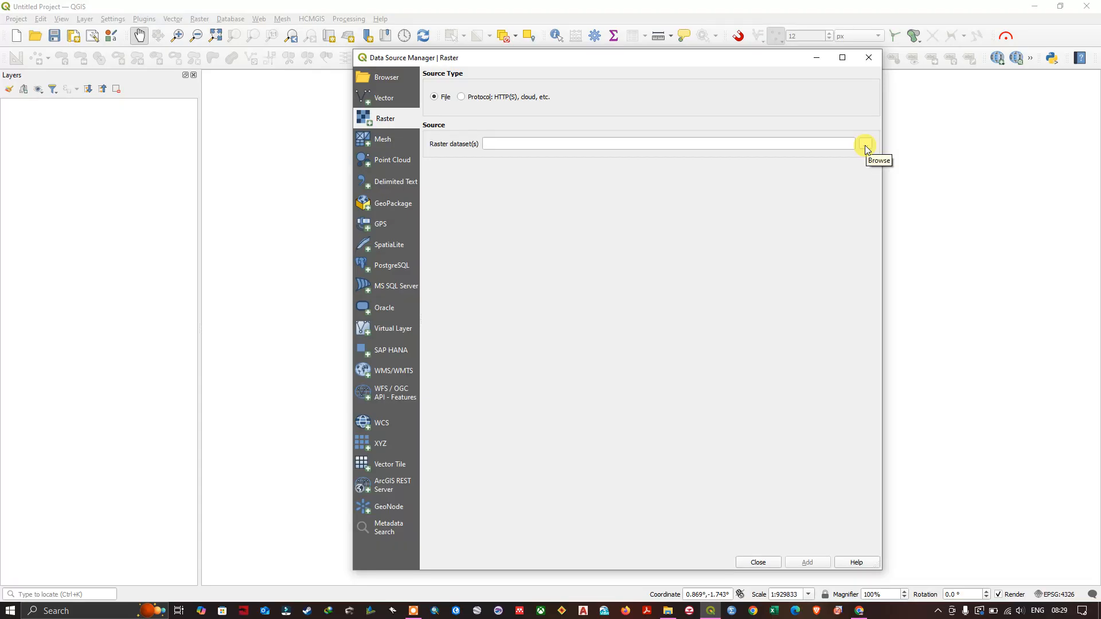
click(864, 143)
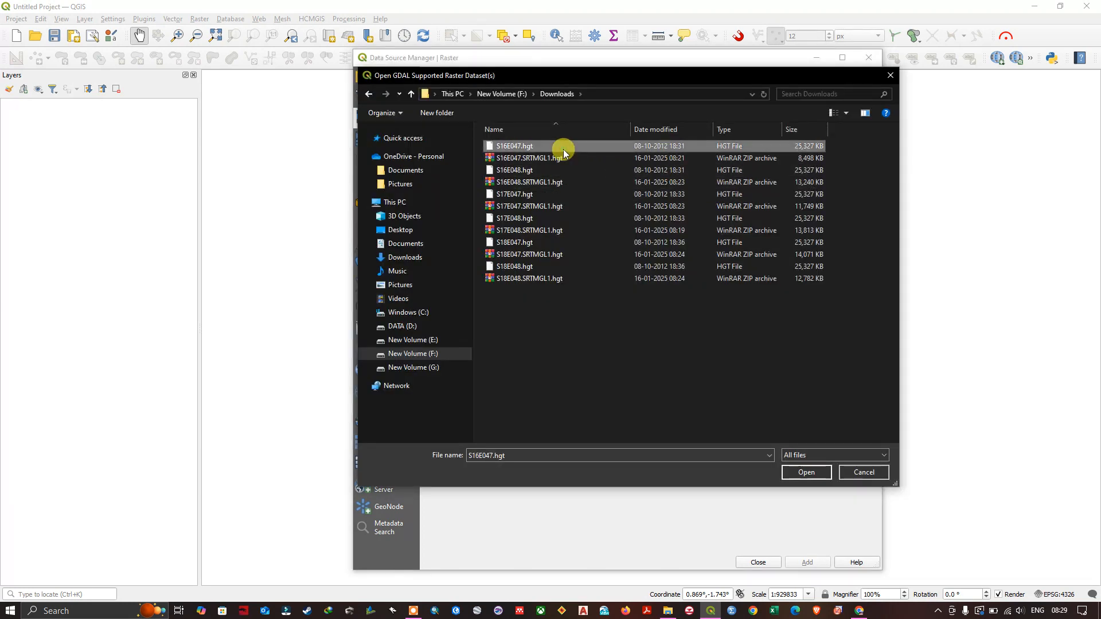
mouse_move(544, 174)
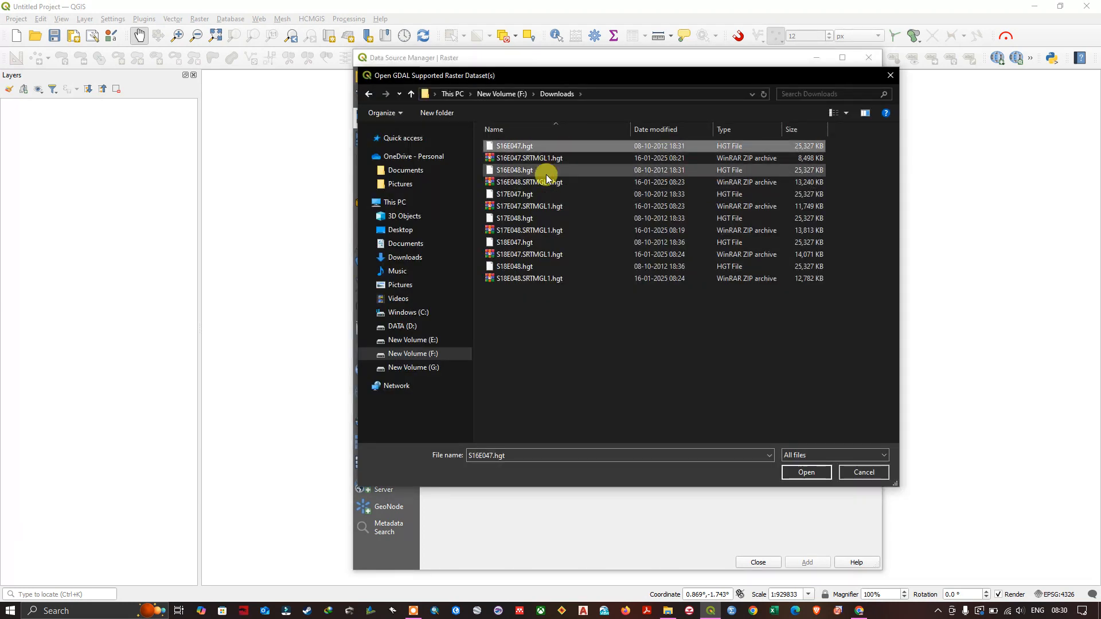
click(515, 242)
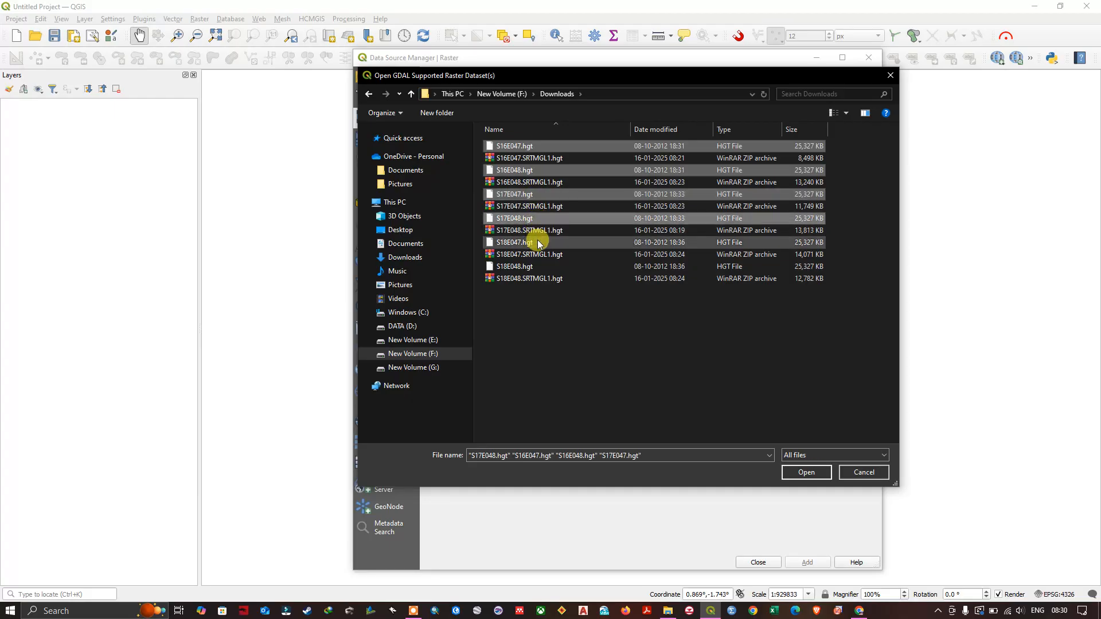
click(515, 242)
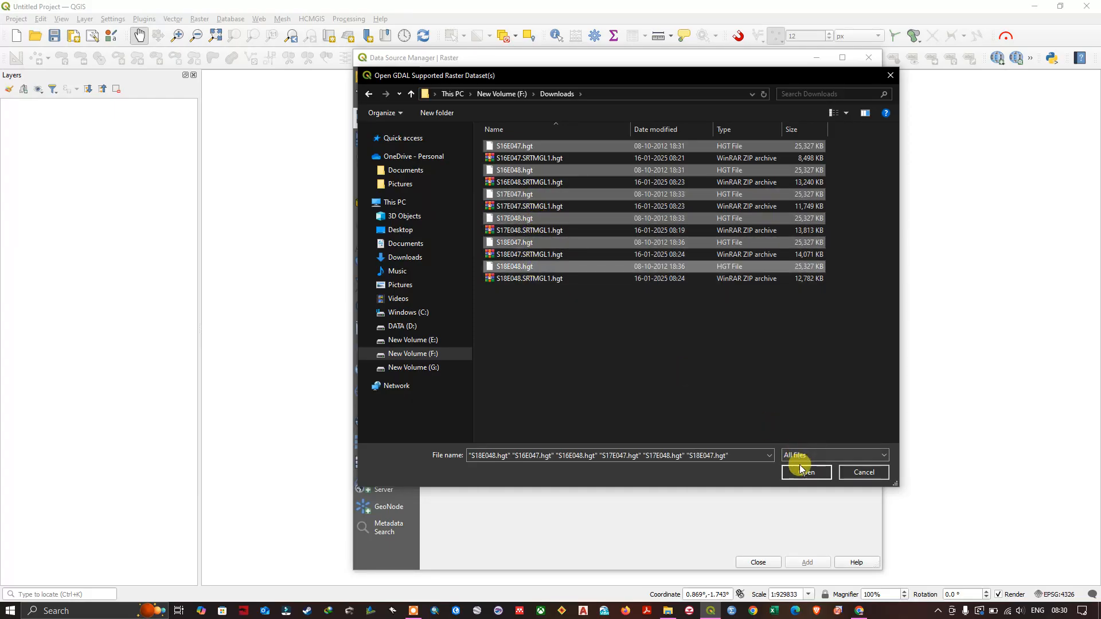
click(807, 472)
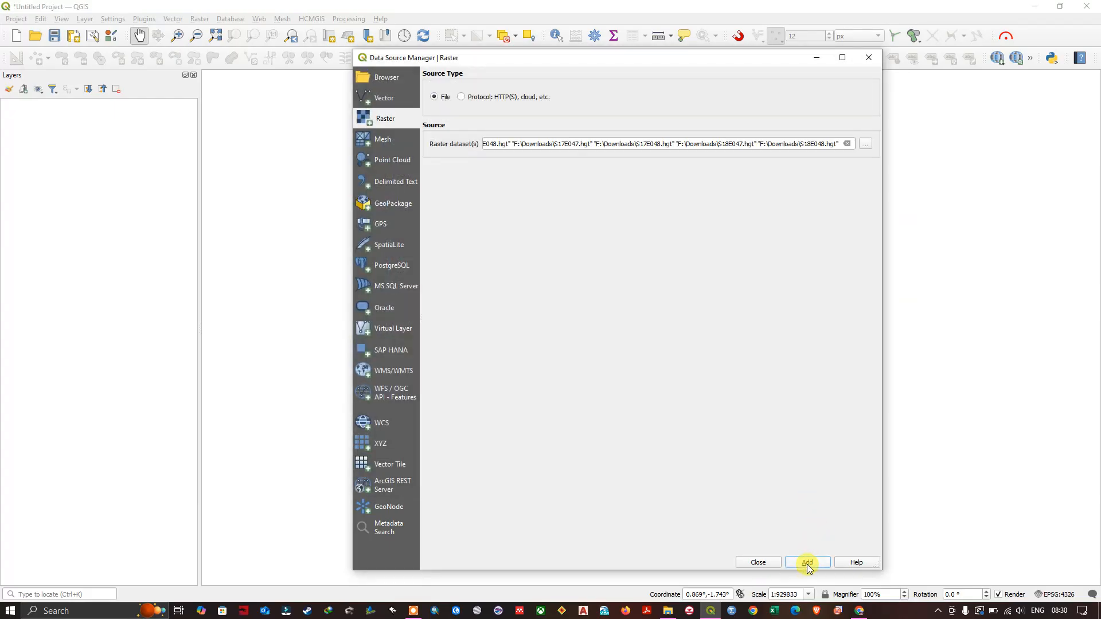
click(807, 563)
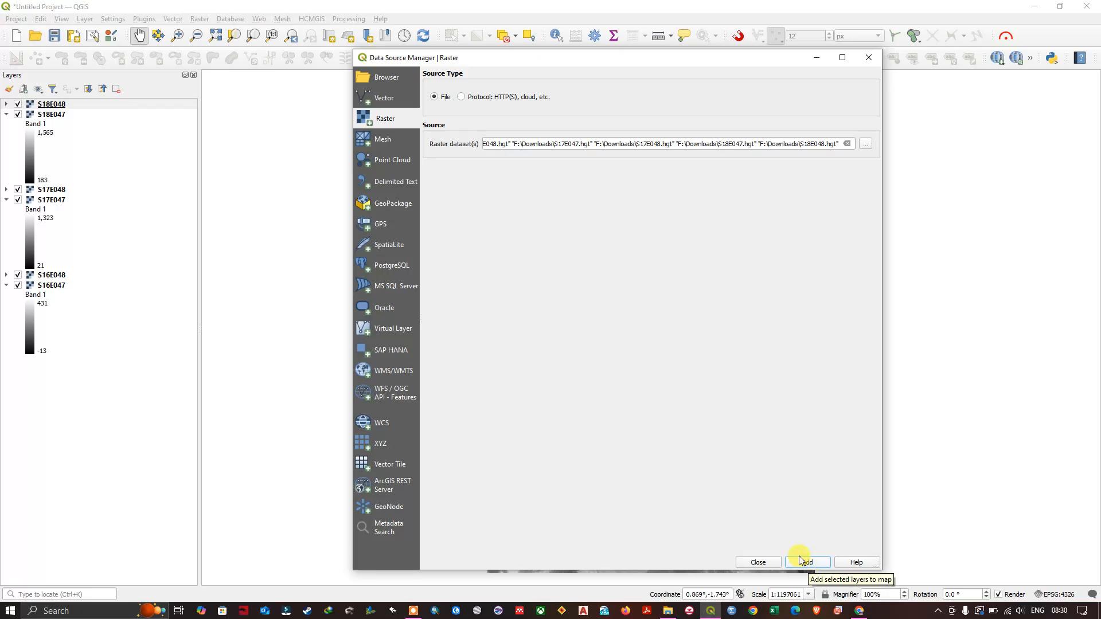
mouse_move(877, 182)
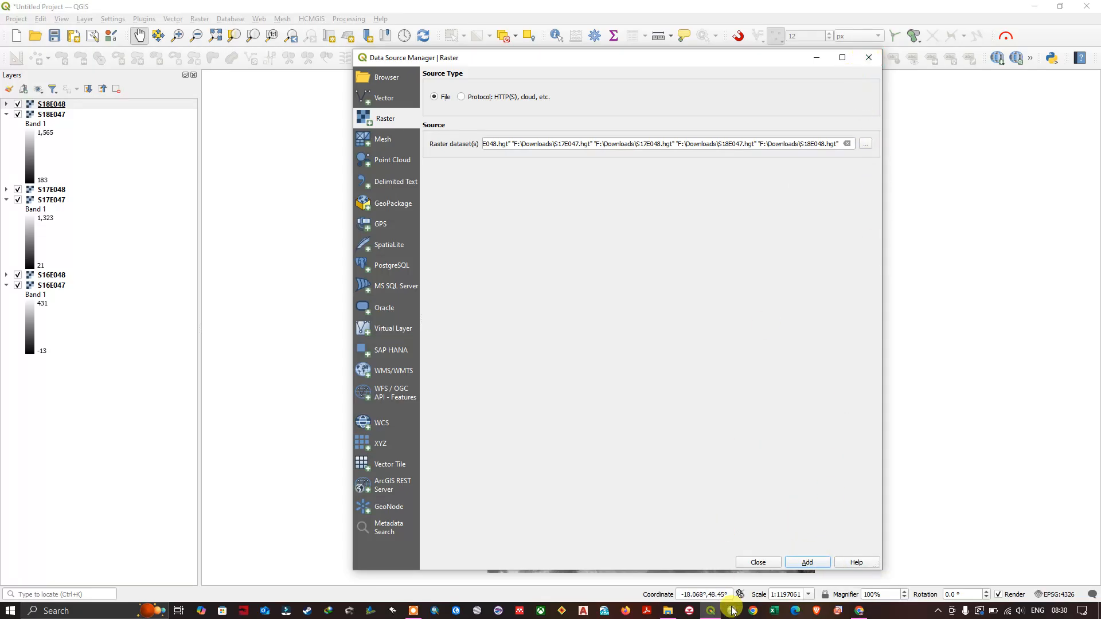
click(807, 563)
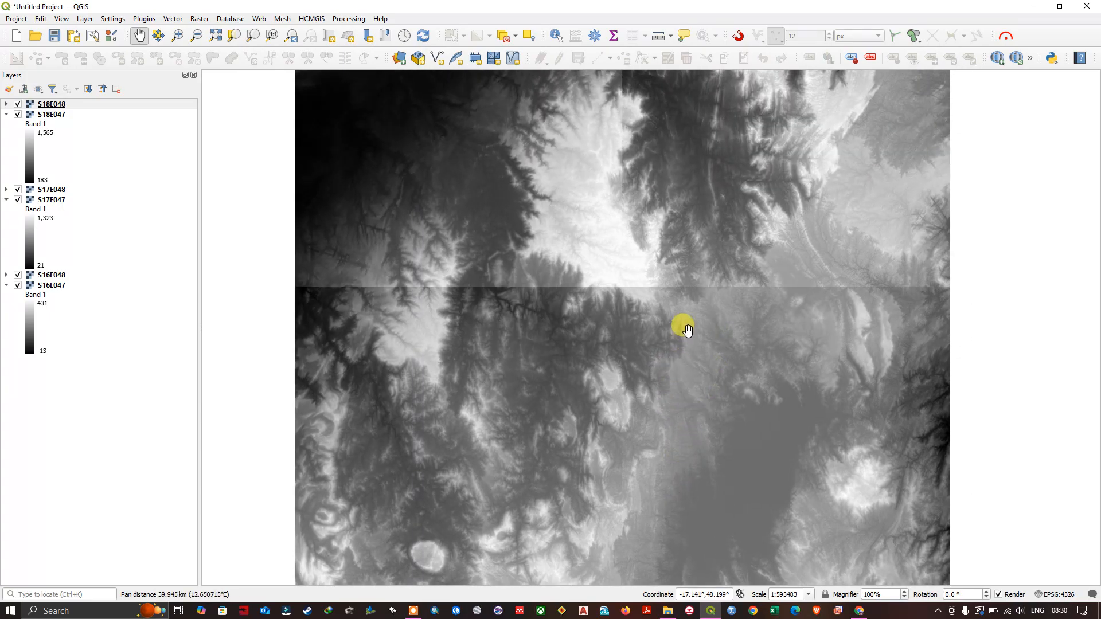
mouse_move(692, 316)
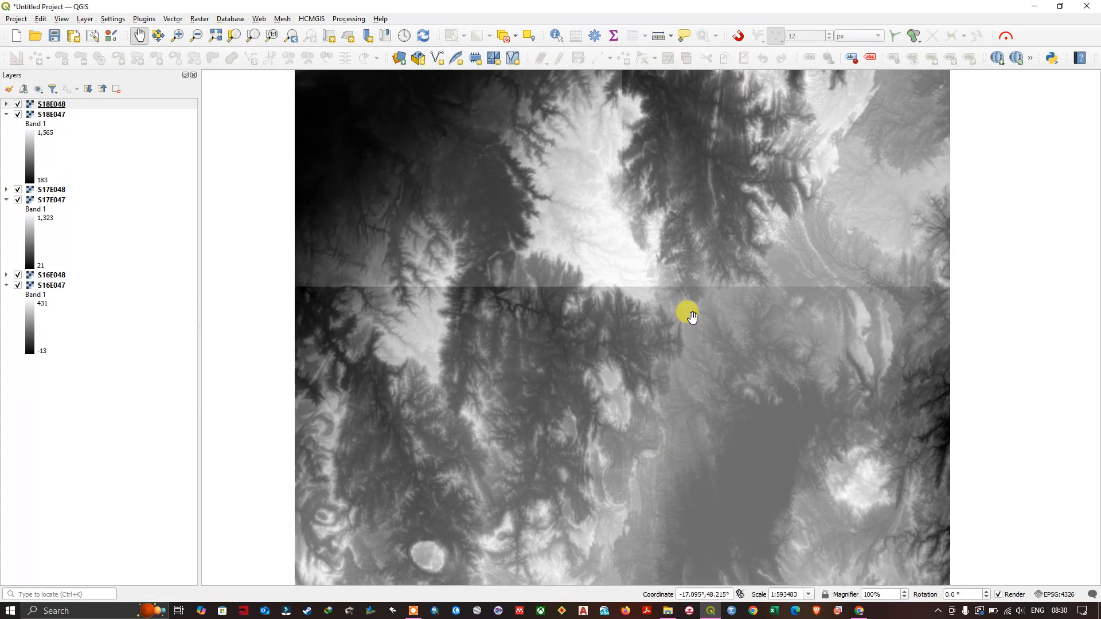